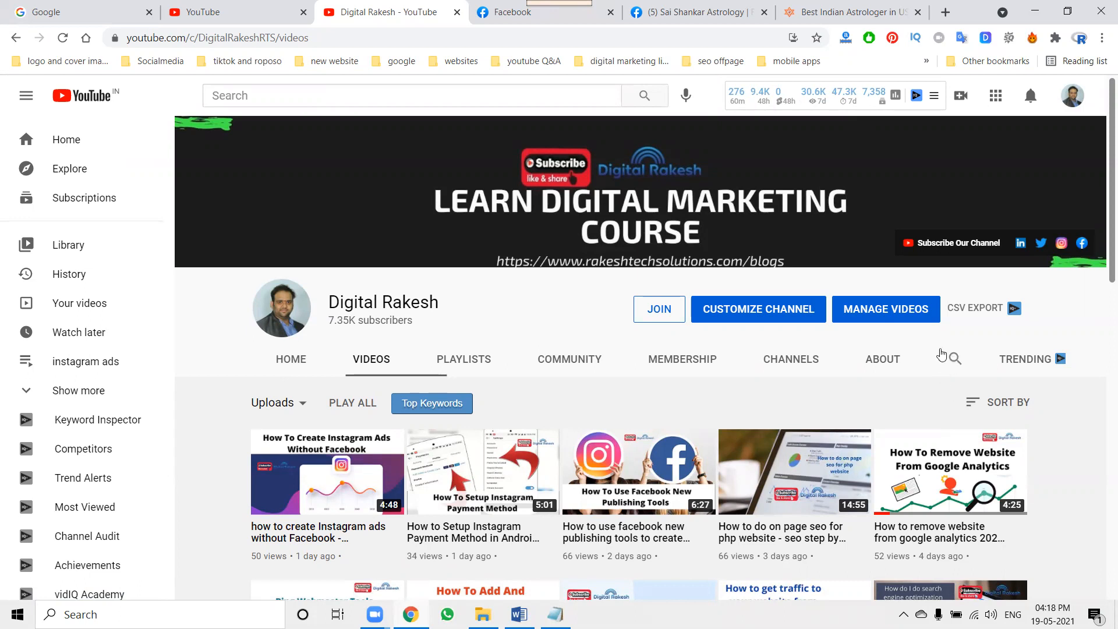
Copy 'Astrology and Horoscope reading' from the website's services list for pasting into Facebook
{"action": "left_click", "coordinate": [695, 12]}
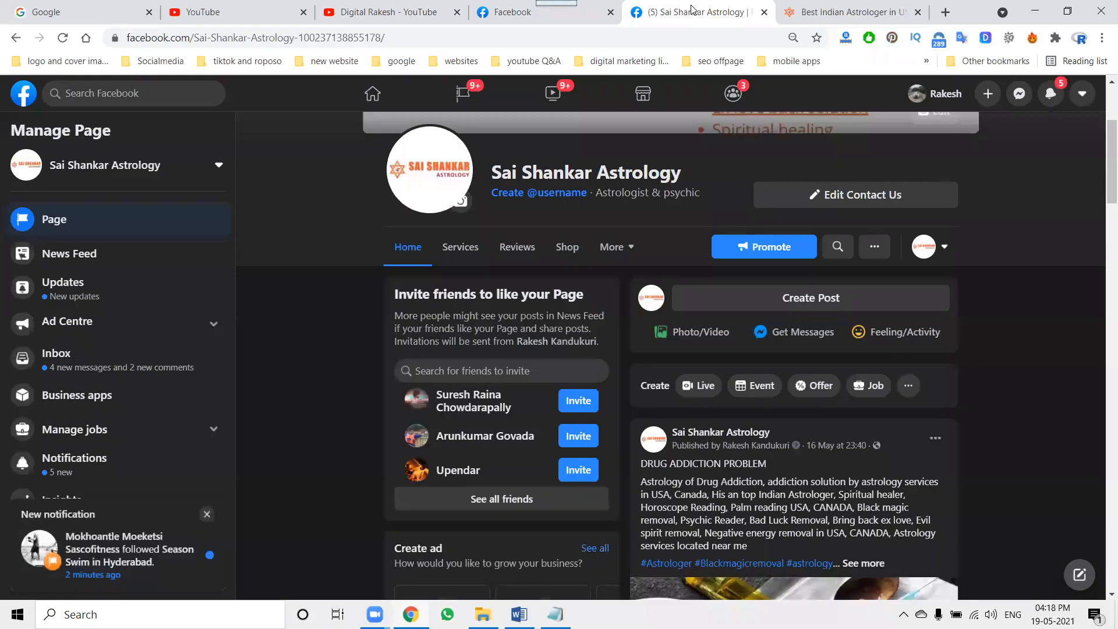
{"action": "left_click", "coordinate": [849, 12]}
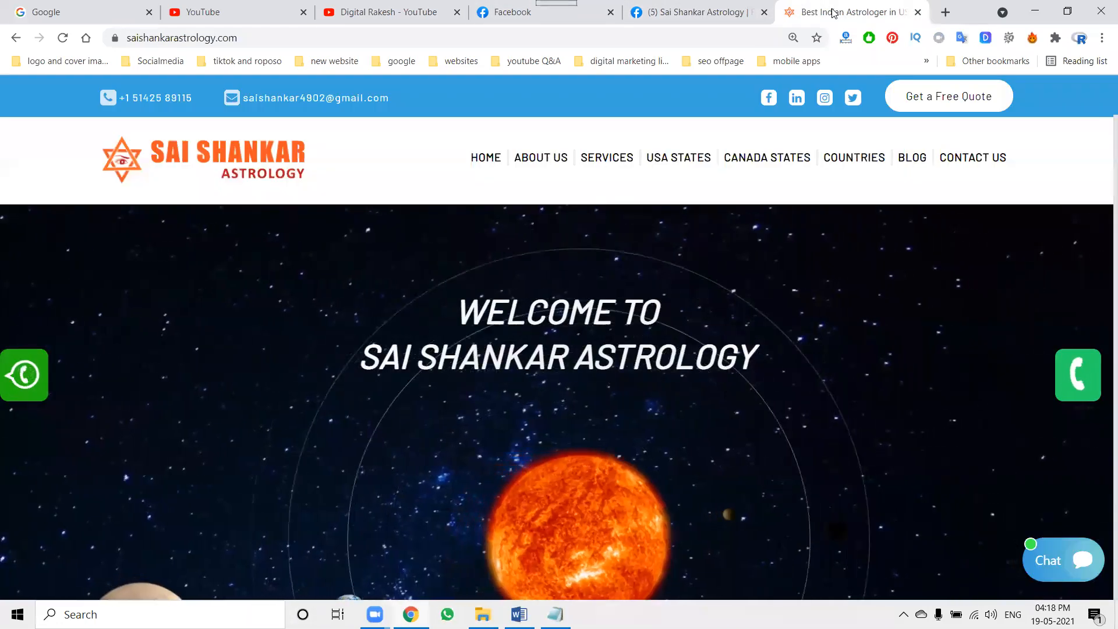
{"action": "left_click", "coordinate": [607, 157]}
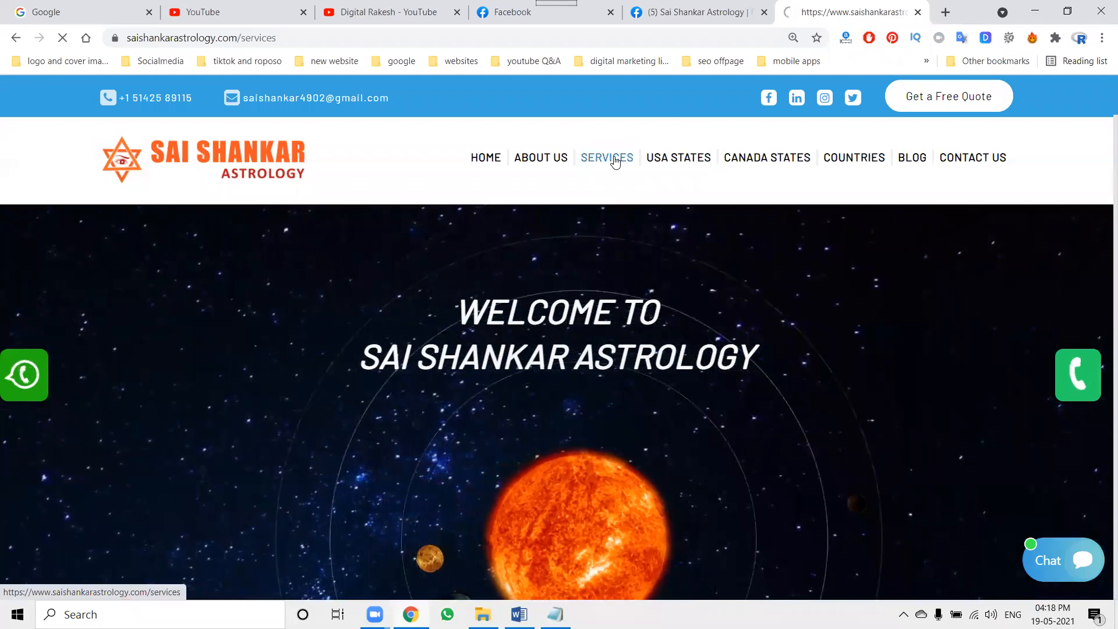
{"action": "scroll", "scroll_direction": "down", "scroll_amount": 3}
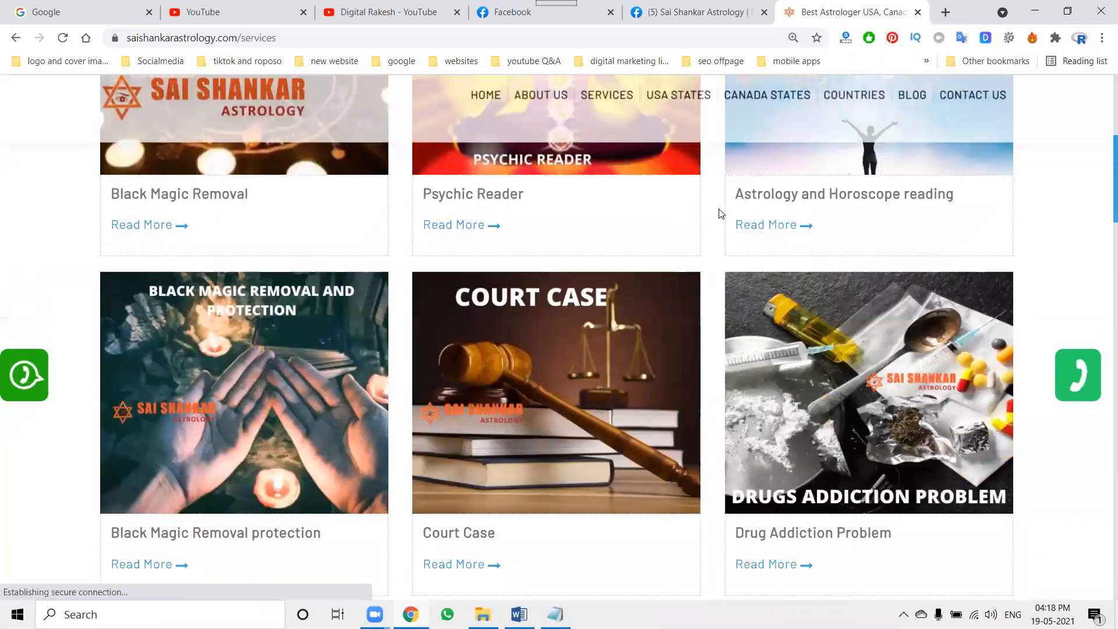
{"action": "double_click", "coordinate": [842, 193]}
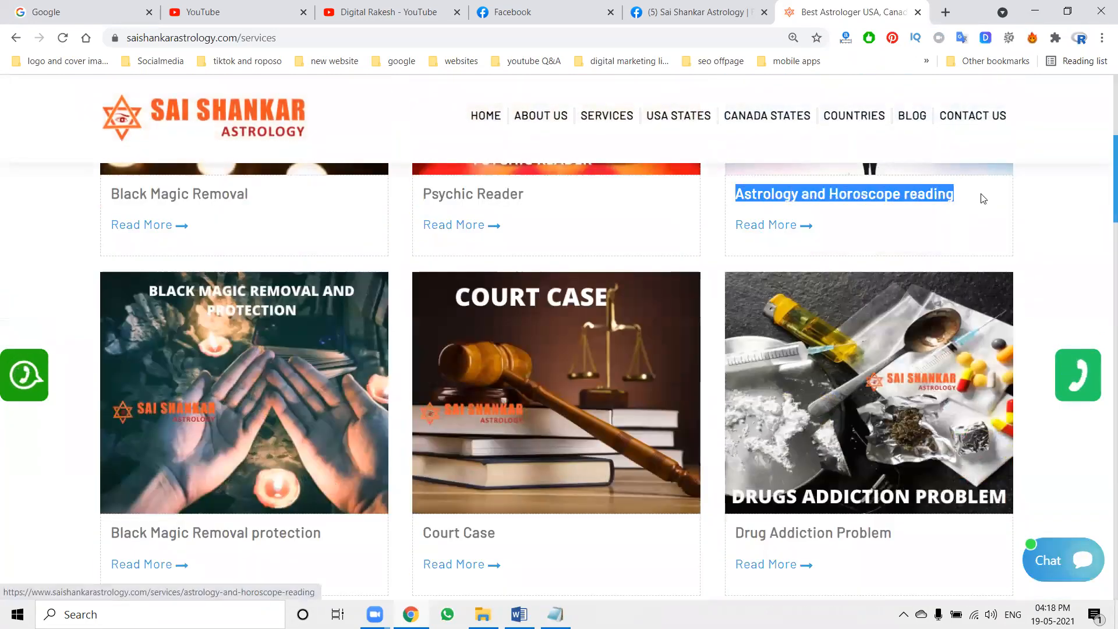
{"action": "right_click", "coordinate": [844, 193]}
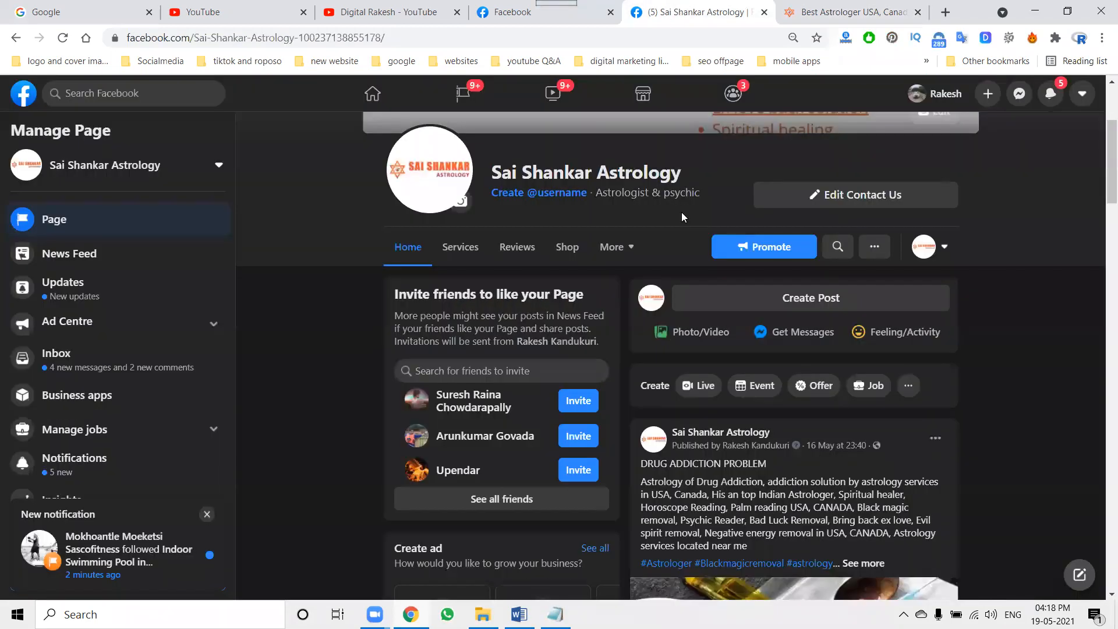
Go to the Inbox of the Sai Shankar Astrology page from the Manage Page sidebar
{"action": "scroll", "scroll_direction": "down", "scroll_amount": 3}
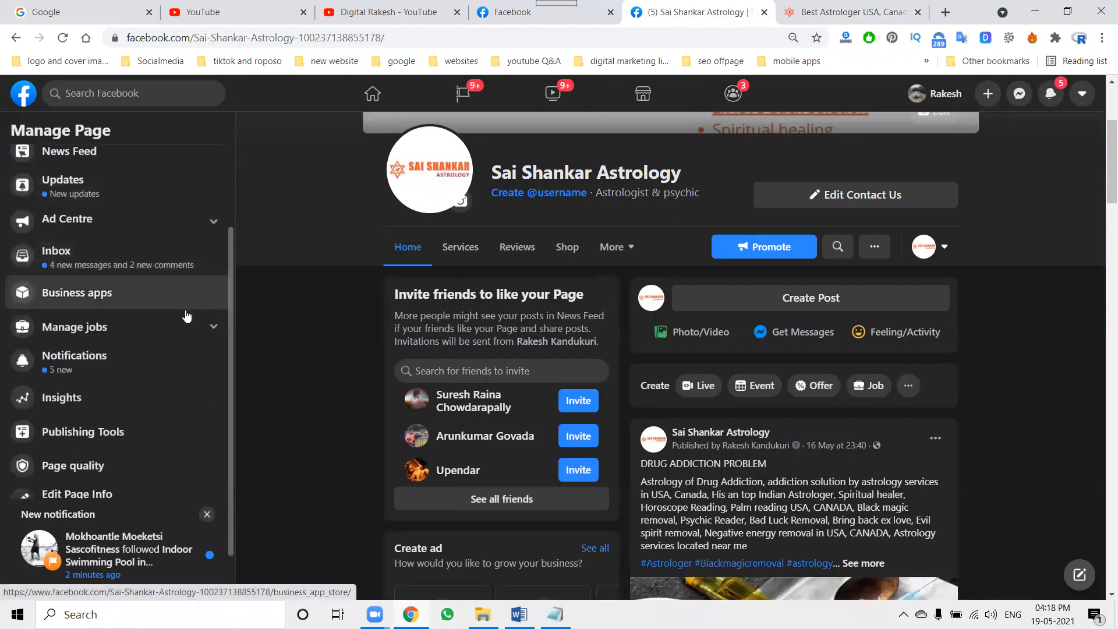
{"action": "left_click", "coordinate": [207, 513]}
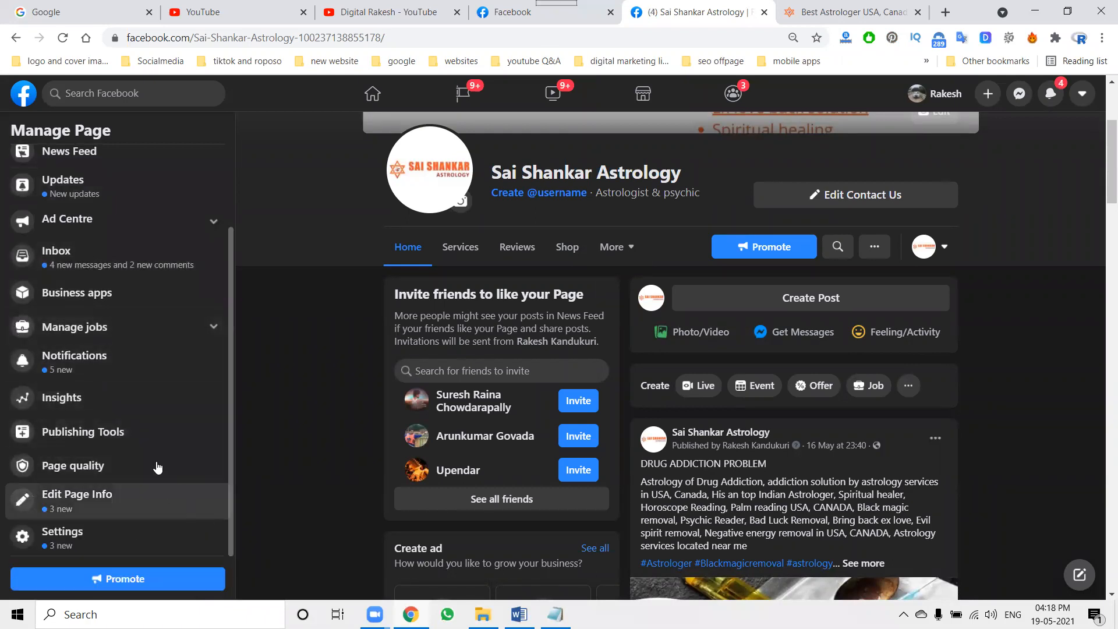
{"action": "left_click", "coordinate": [56, 250]}
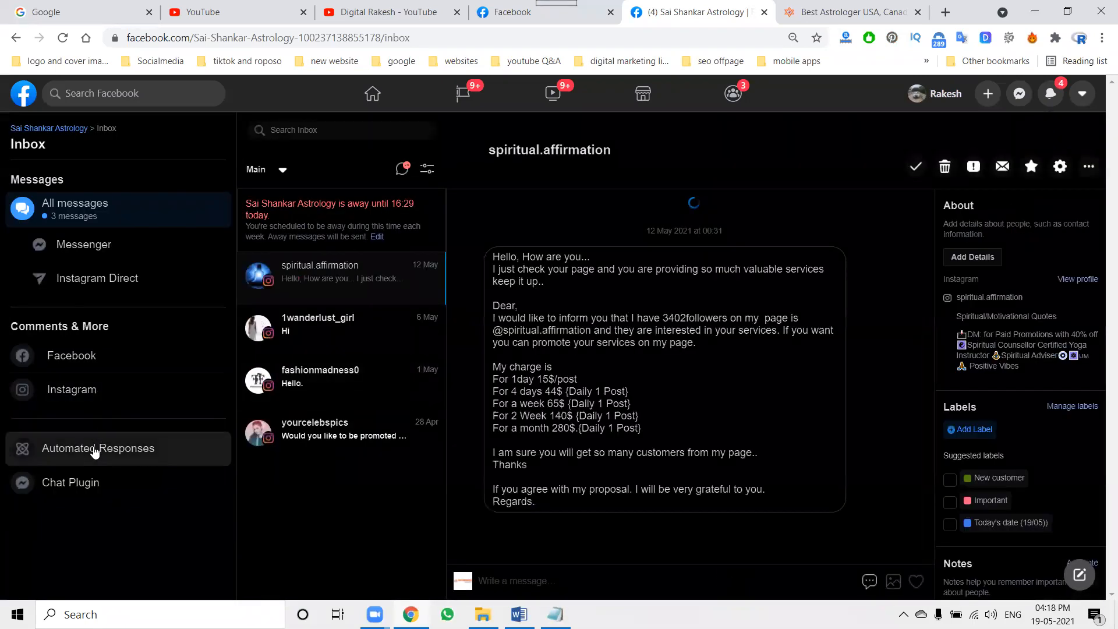
Start editing the Frequently asked questions automated response under Automated Responses
{"action": "left_click", "coordinate": [98, 447]}
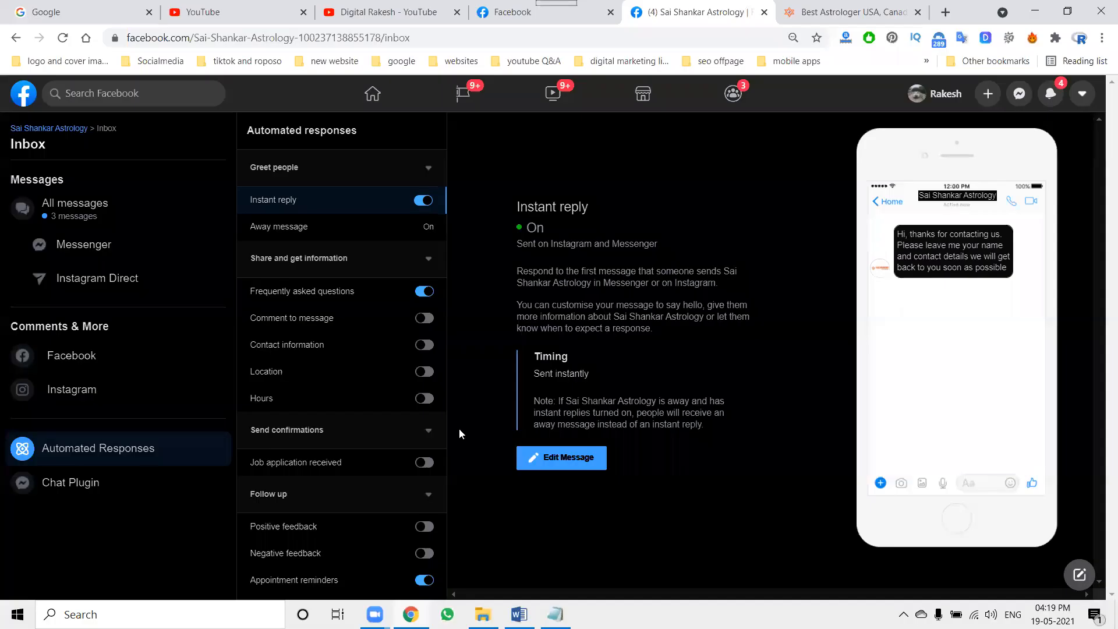
{"action": "left_click", "coordinate": [302, 290]}
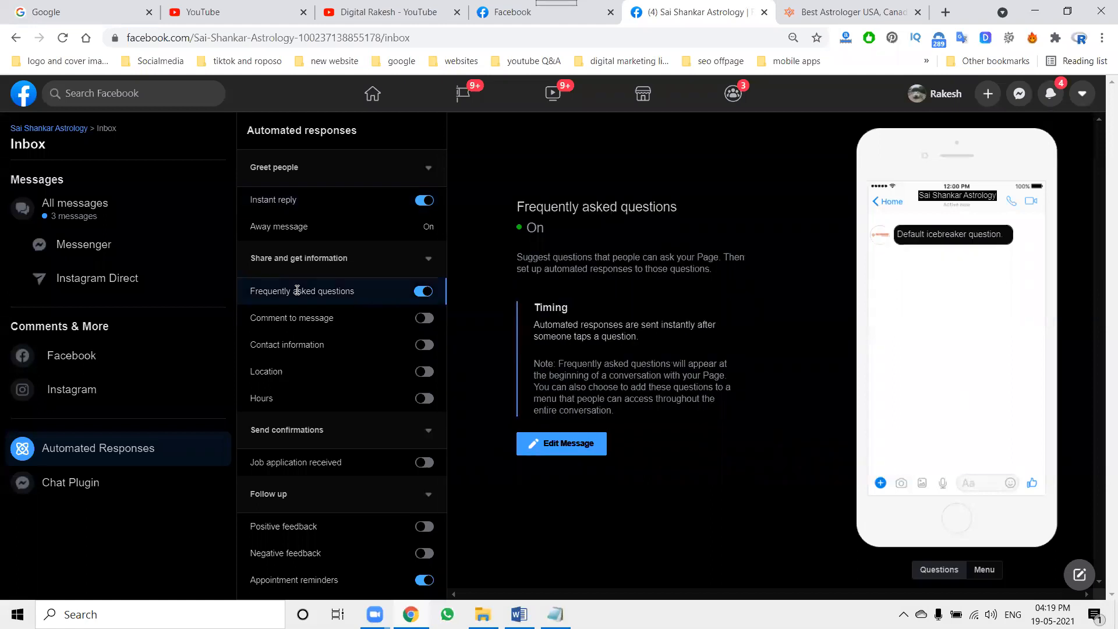
{"action": "left_click", "coordinate": [561, 443]}
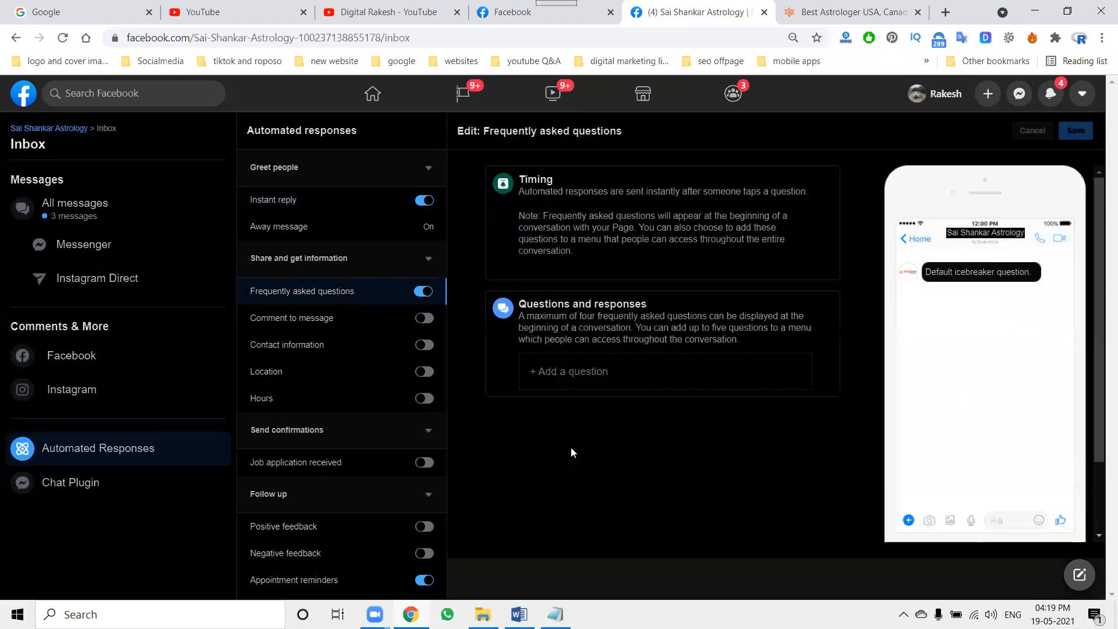
{"action": "mouse_move", "coordinate": [588, 376]}
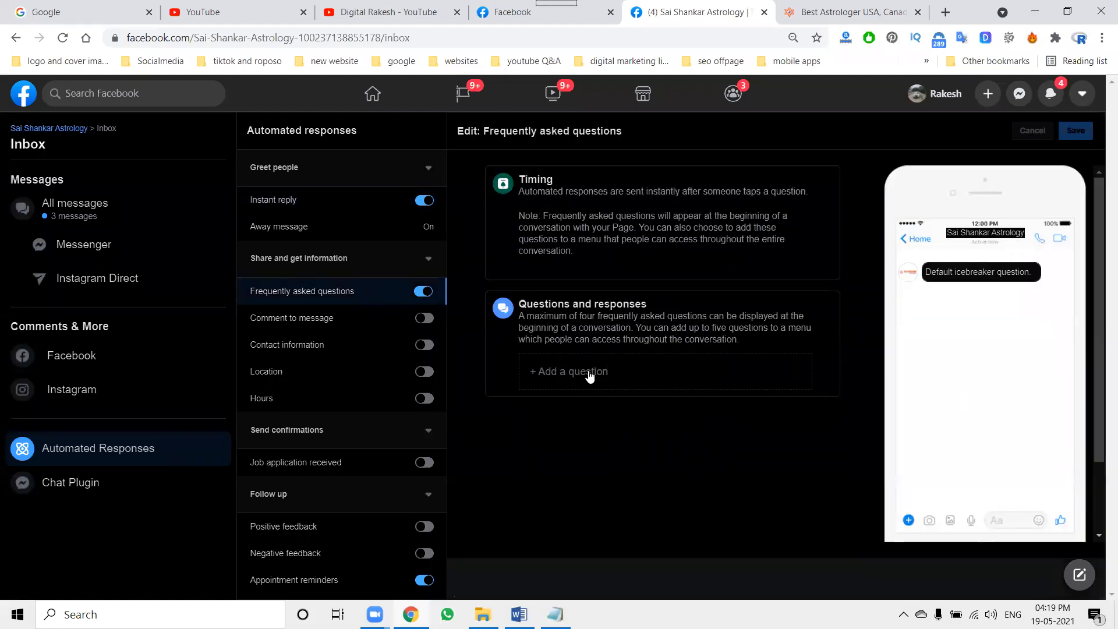
Enter Question 1 'what are the services looking for?' and add a Question 2 field
{"action": "left_click", "coordinate": [568, 372]}
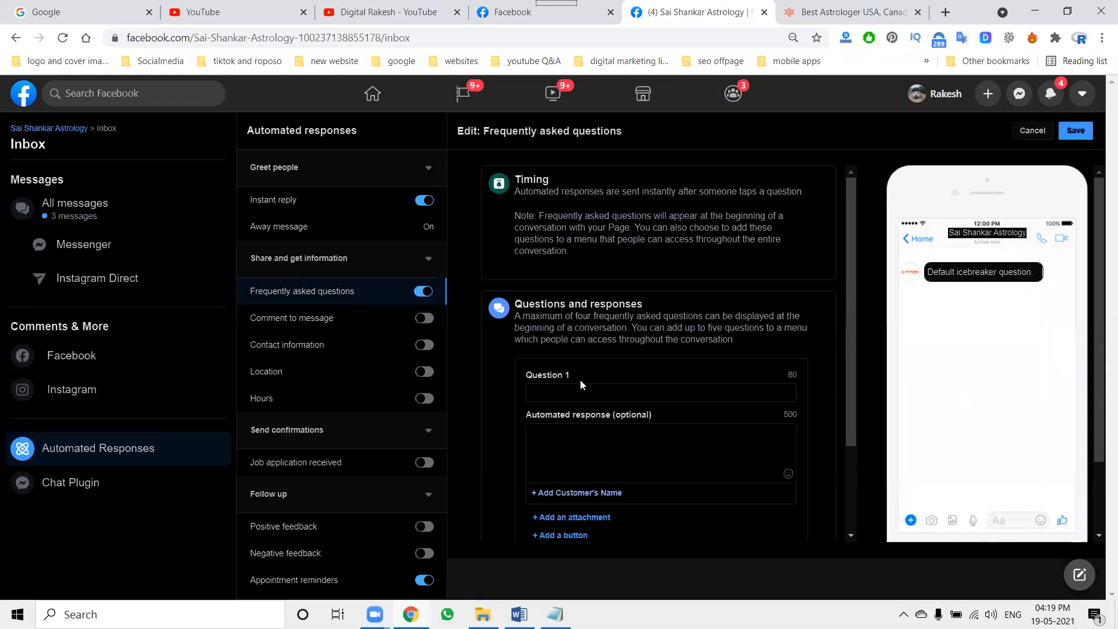
{"action": "type", "text": "what are the"}
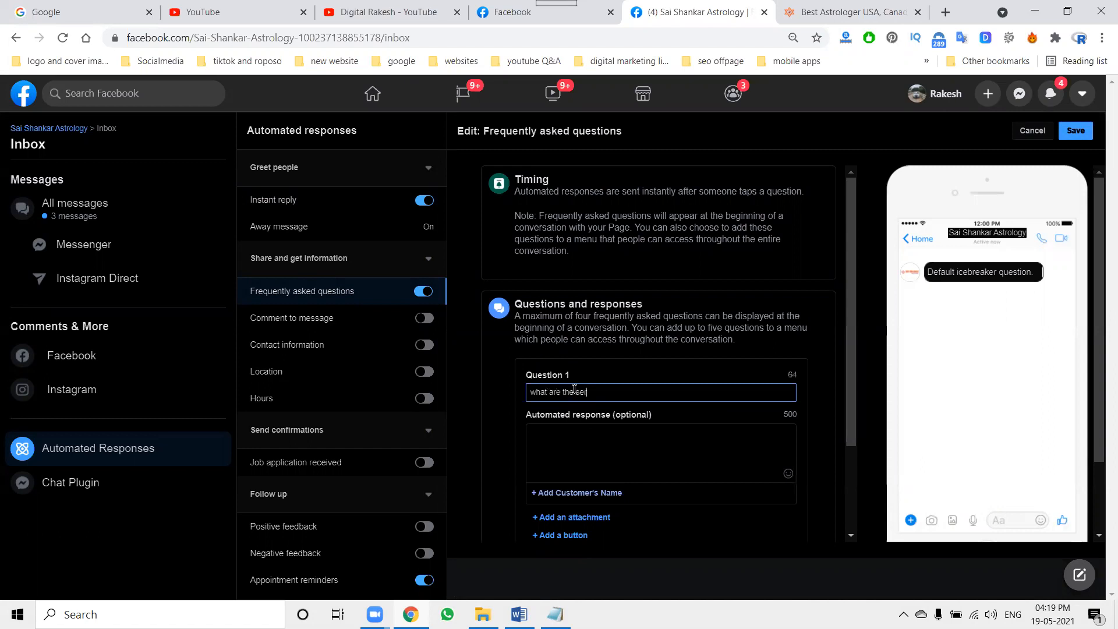
{"action": "type", "text": "services looking for?"}
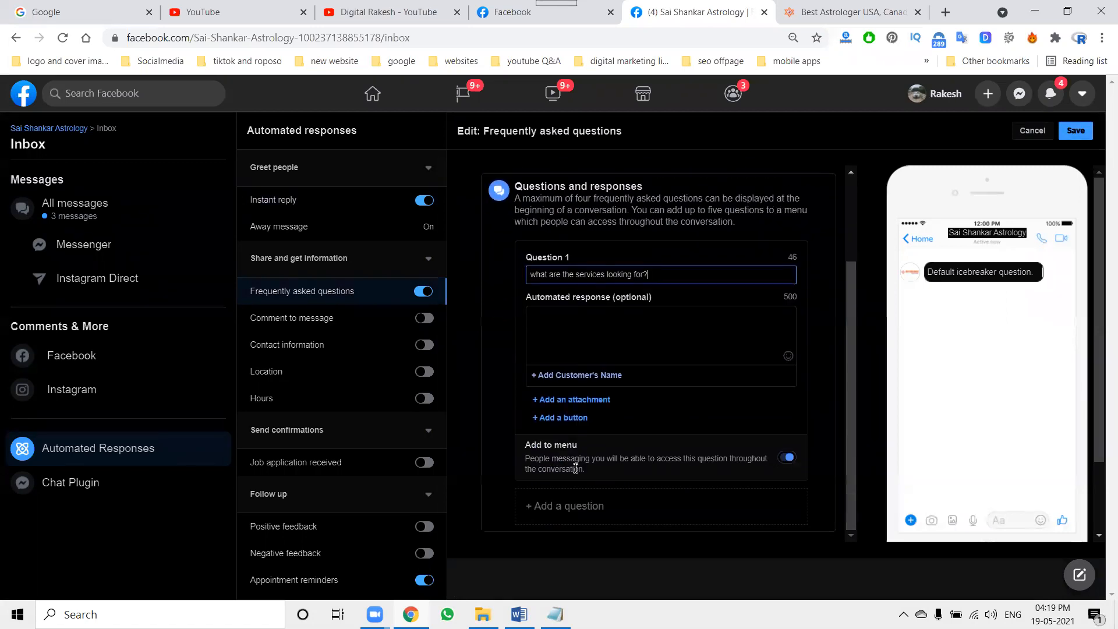
{"action": "left_click", "coordinate": [564, 505]}
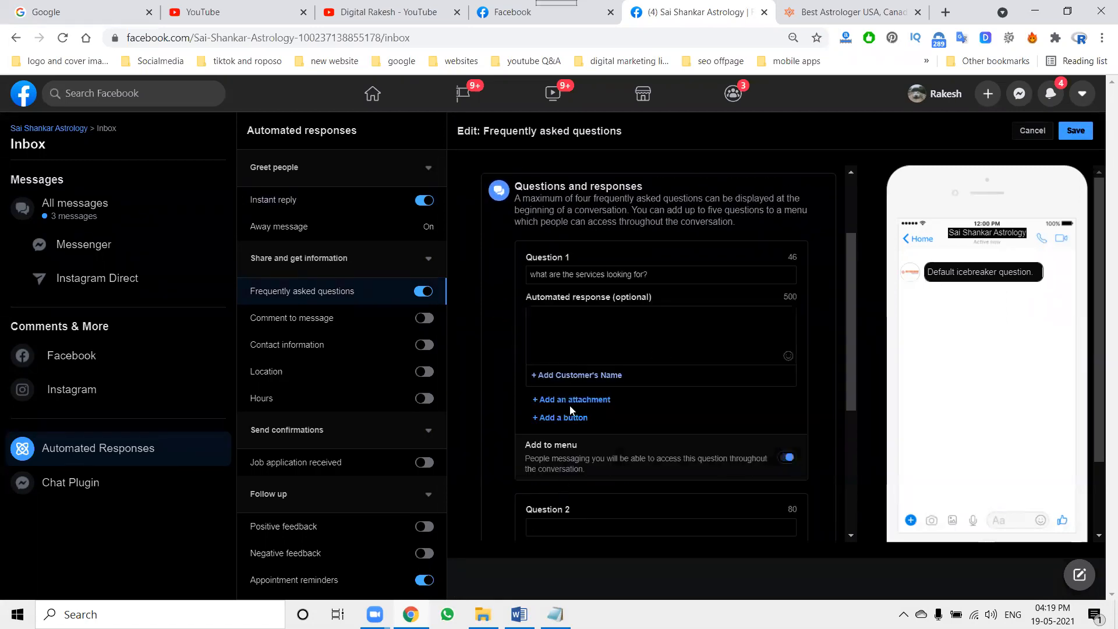
{"action": "left_click", "coordinate": [659, 528]}
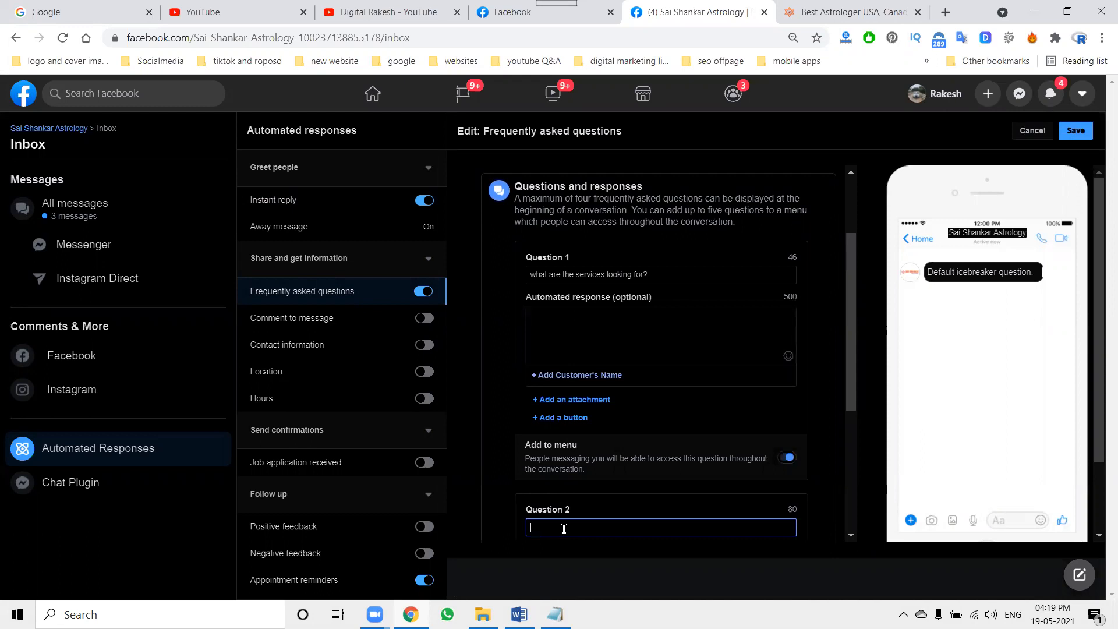
Fill Question 2 with 'Astrology and Horoscope reading' and Question 3 with 'Psychic Reader' from the website
{"action": "type", "text": "Astrology and Horoscope reading"}
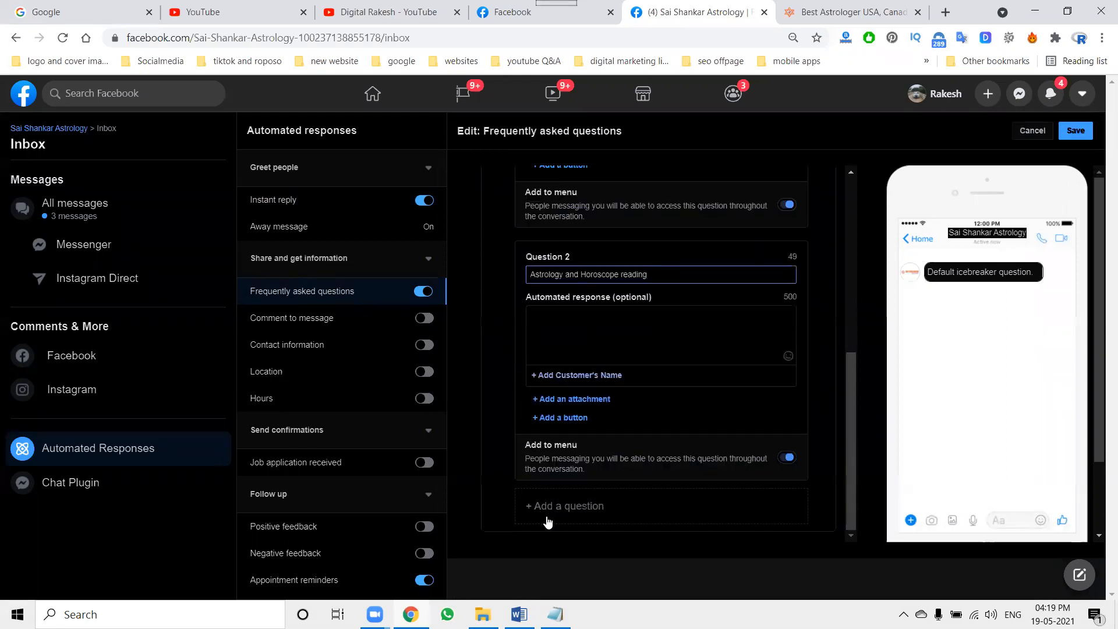
{"action": "left_click", "coordinate": [849, 11]}
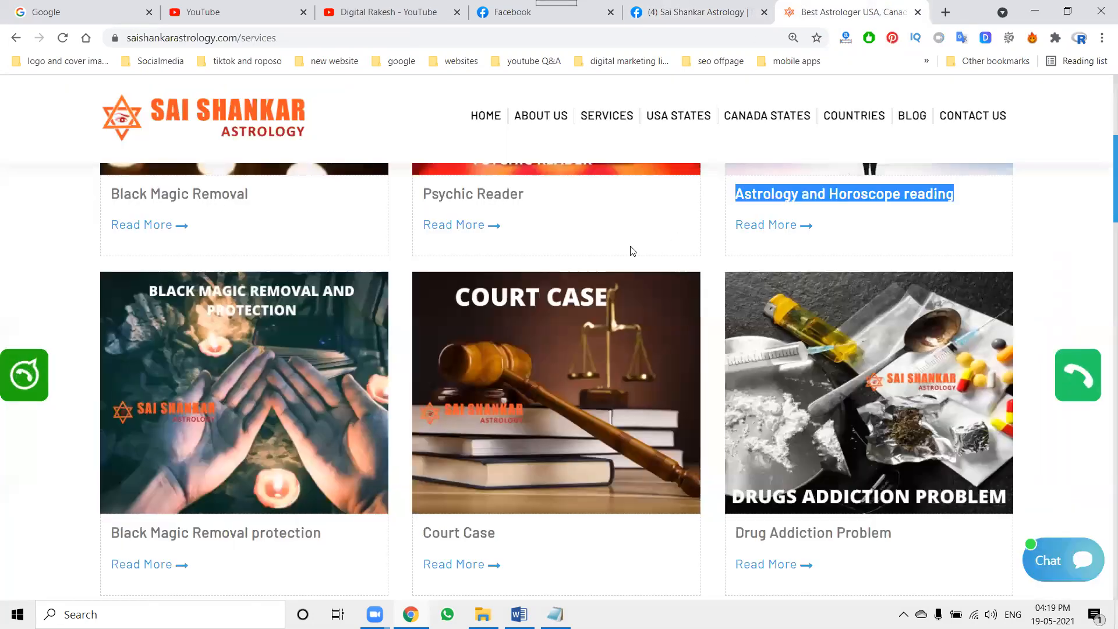
{"action": "double_click", "coordinate": [472, 194]}
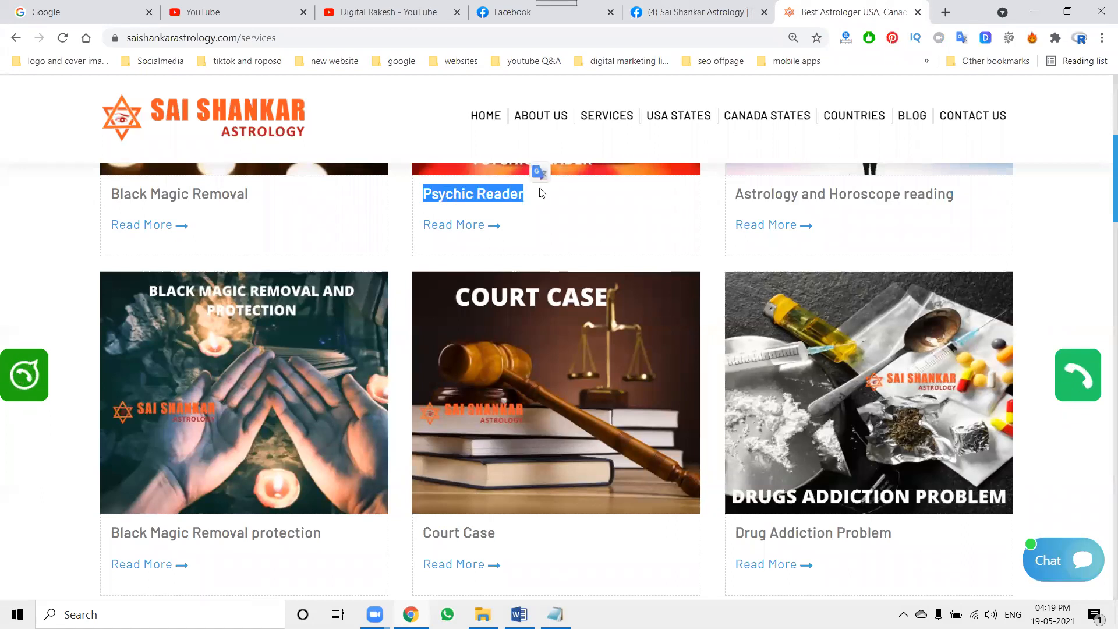
{"action": "left_click", "coordinate": [531, 11]}
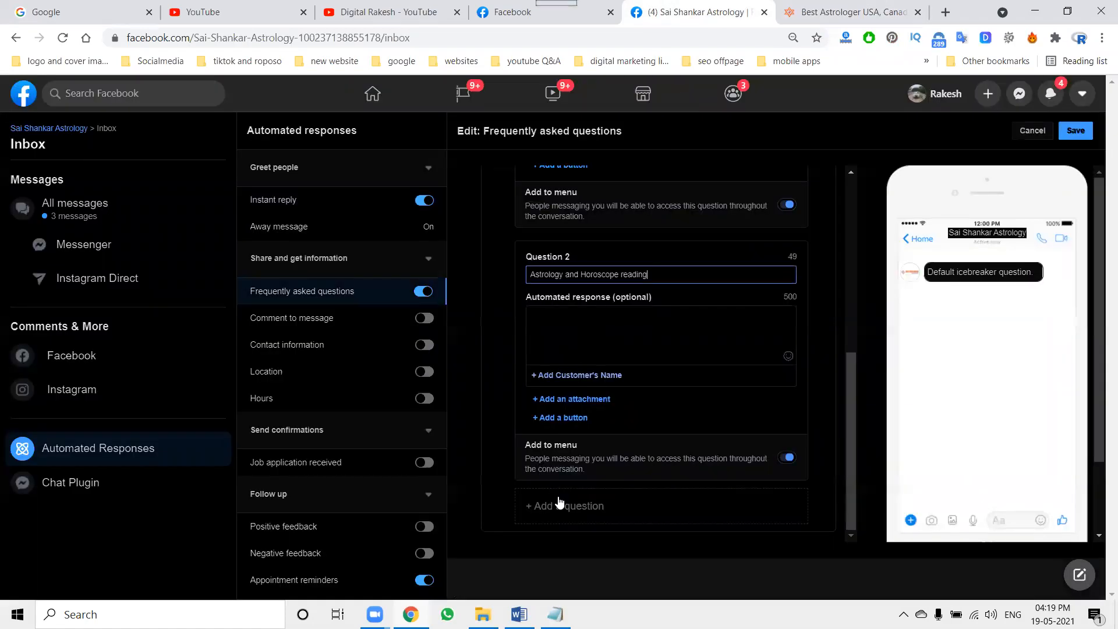
{"action": "left_click", "coordinate": [564, 505]}
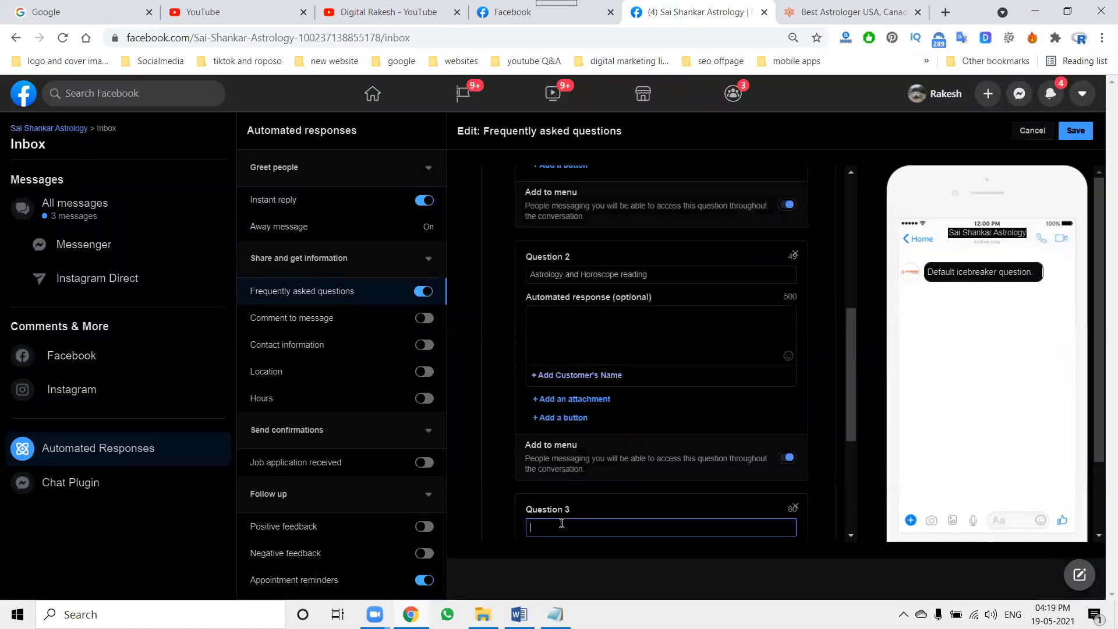
{"action": "type", "text": "Psychic Reader"}
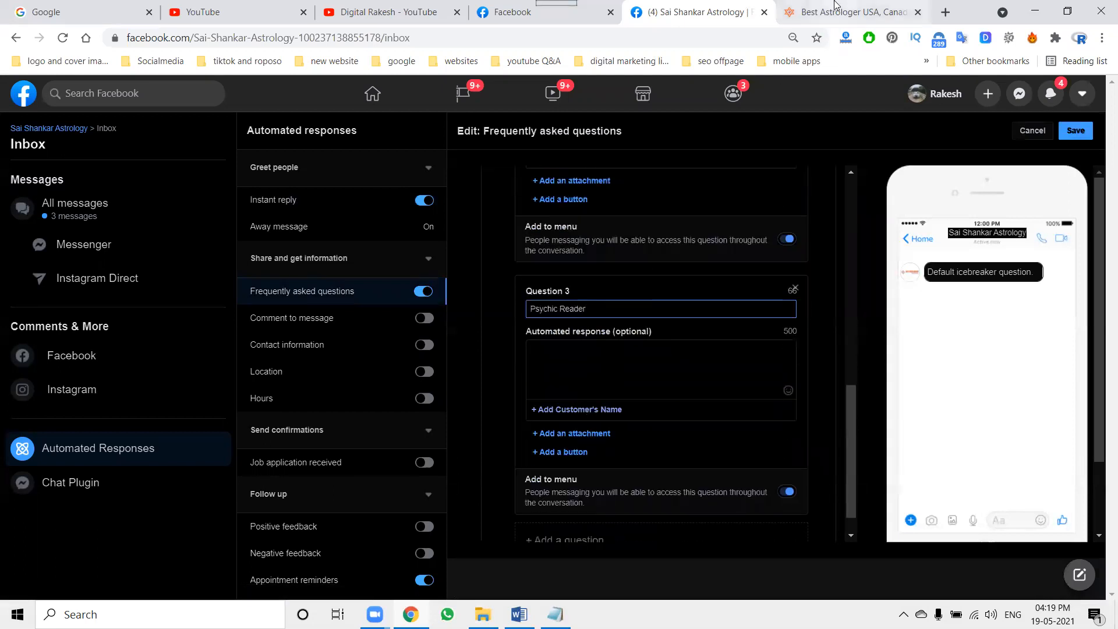
Add further questions for the spiritual healer and palm reader services copied from the website
{"action": "left_click", "coordinate": [849, 12]}
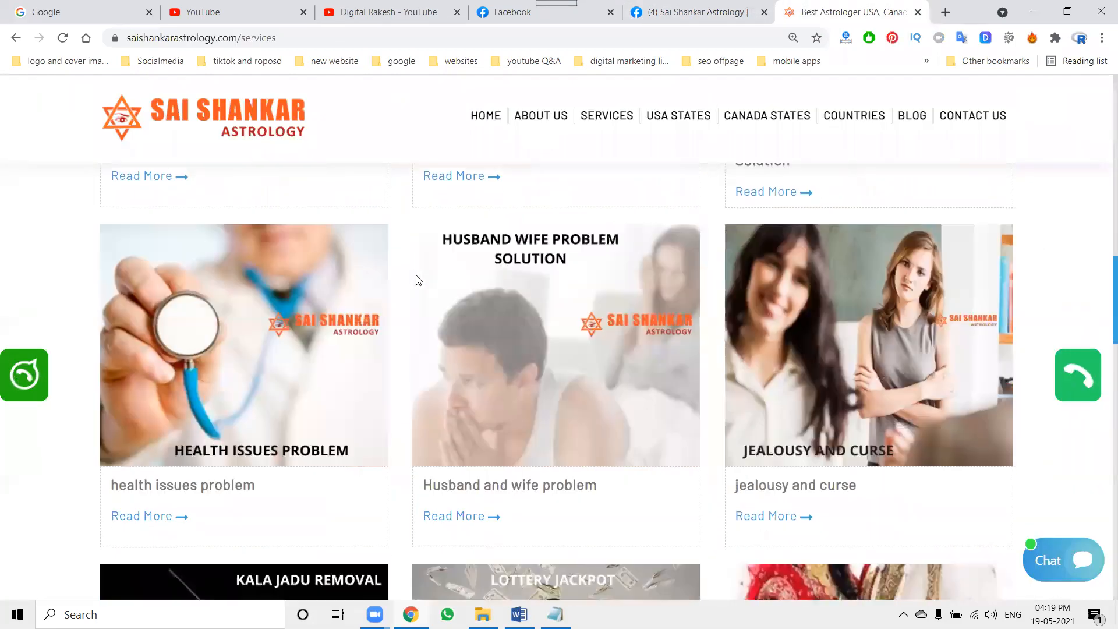
{"action": "scroll", "scroll_direction": "down", "scroll_amount": 3}
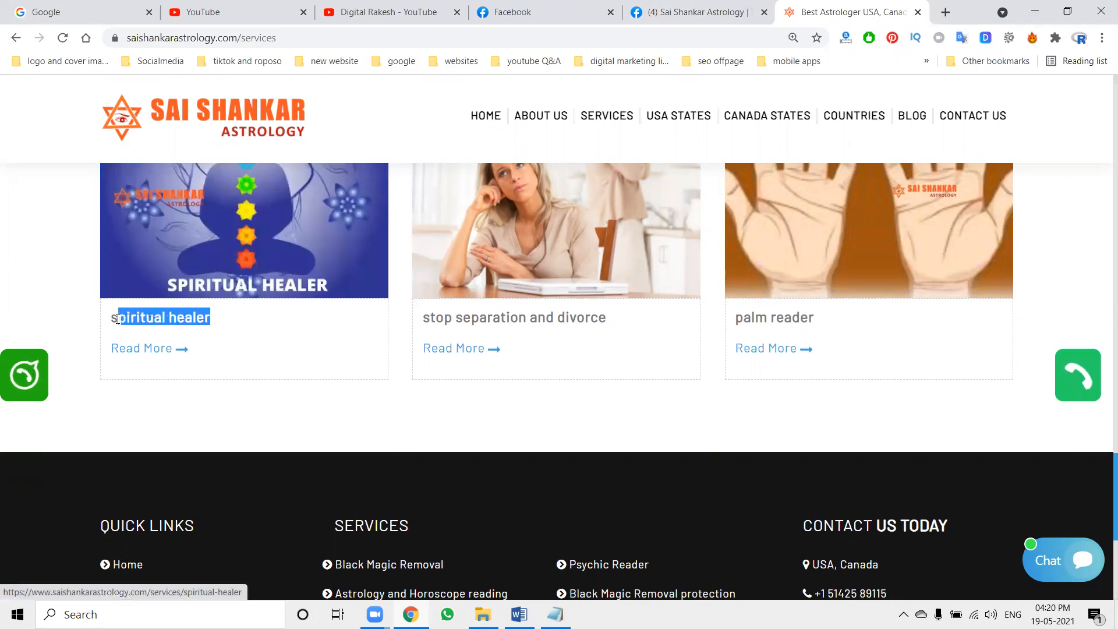
{"action": "left_click", "coordinate": [692, 12]}
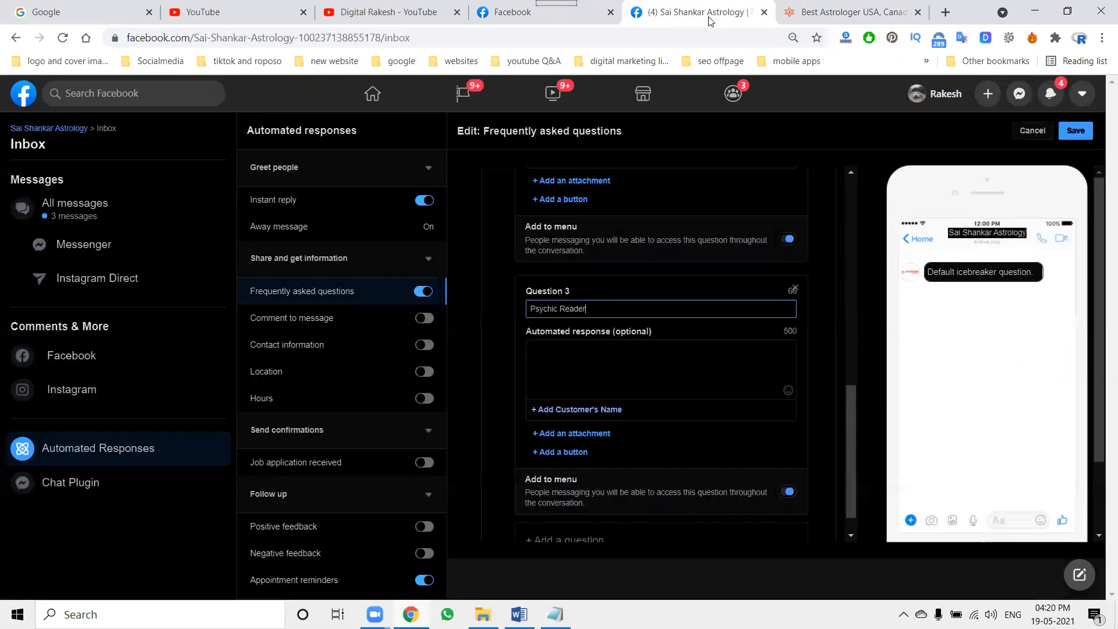
{"action": "scroll", "scroll_direction": "down", "scroll_amount": 3}
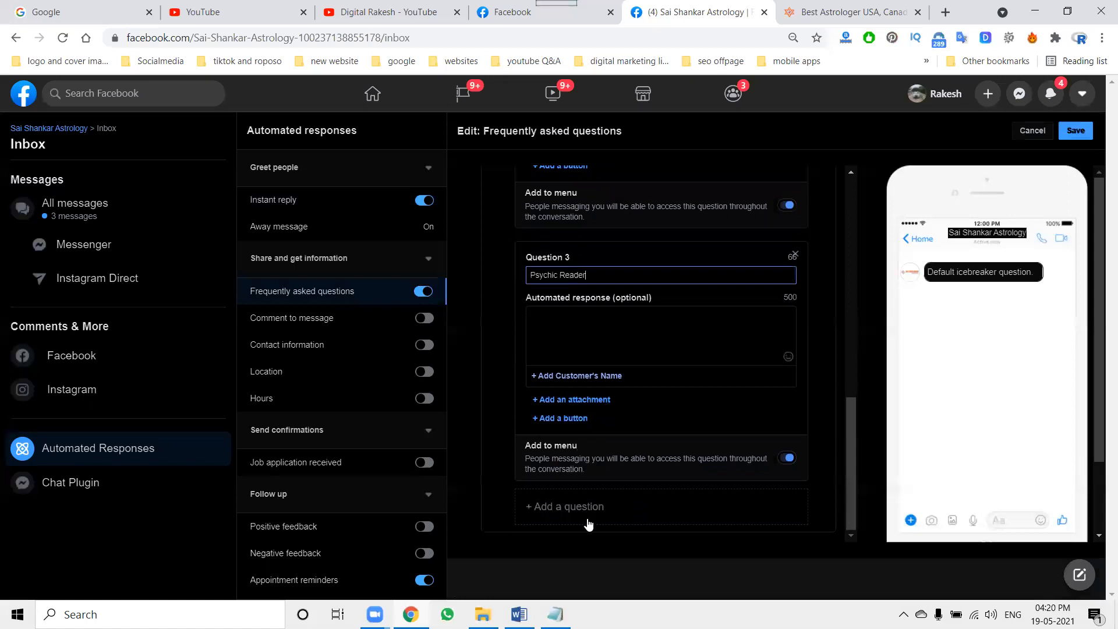
{"action": "left_click", "coordinate": [564, 506]}
{"action": "type", "text": "spiritual healer"}
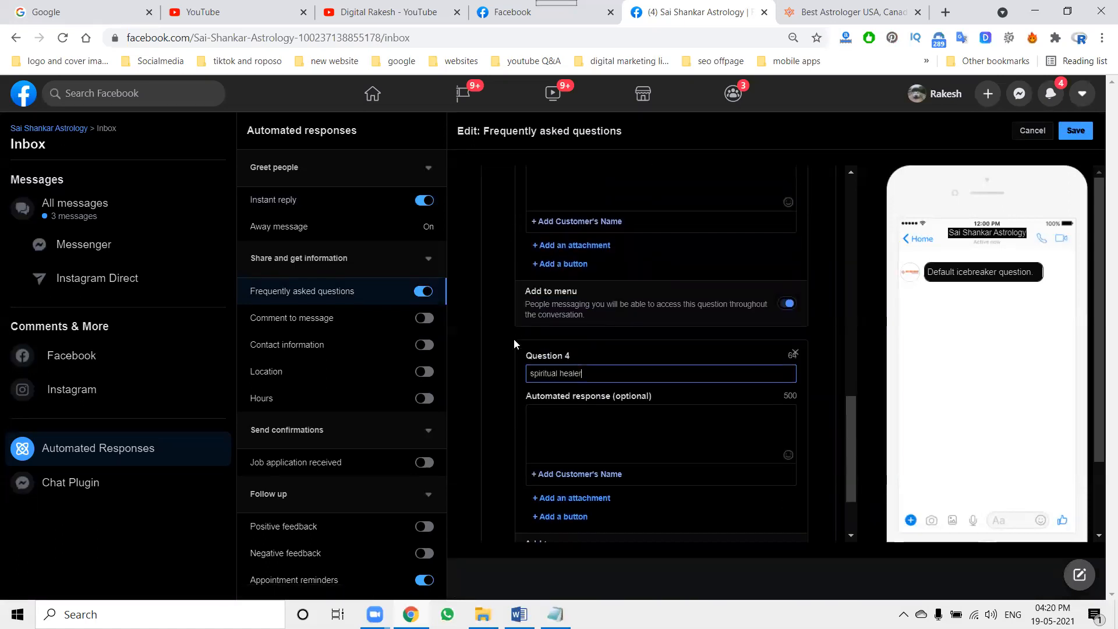
{"action": "scroll", "scroll_direction": "down", "scroll_amount": 3}
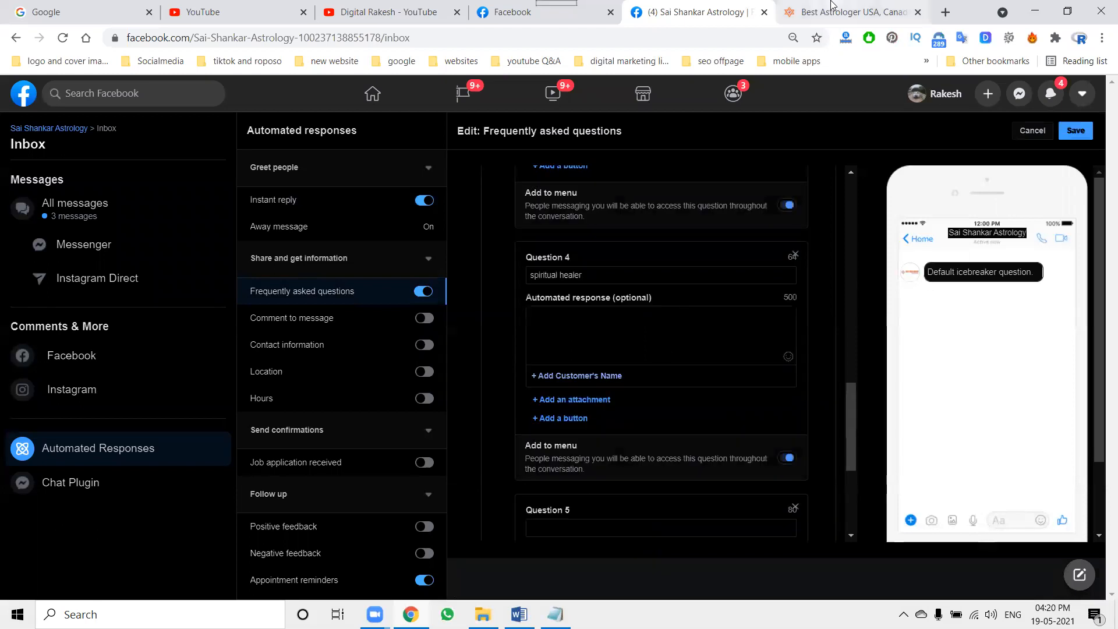
{"action": "left_click", "coordinate": [849, 12]}
{"action": "type", "text": "palm reader"}
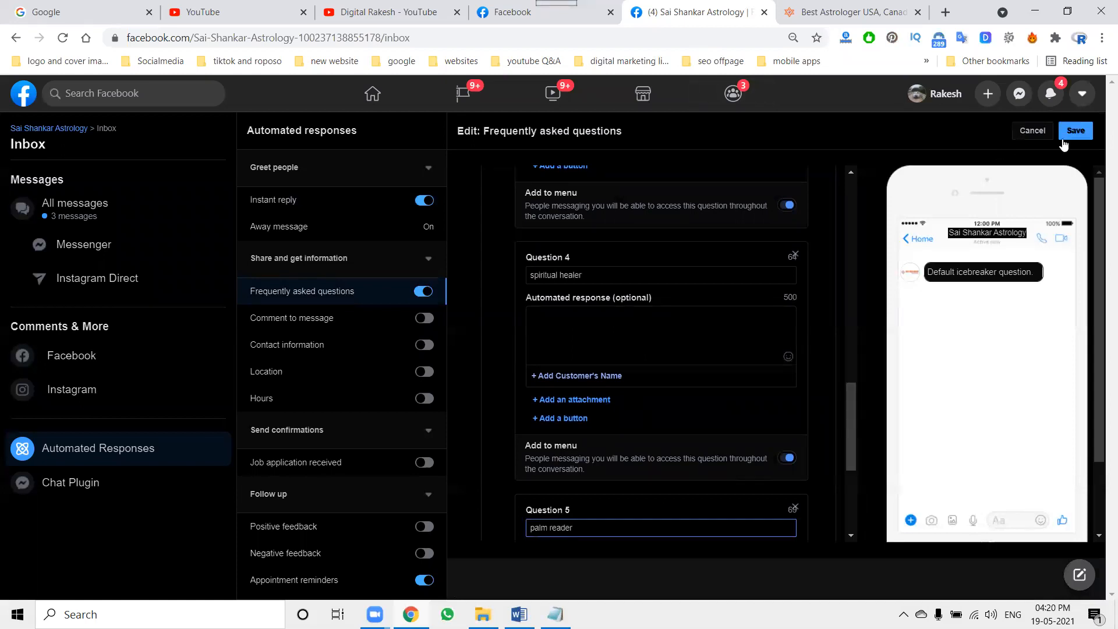
Save the five FAQ questions, return to the page home, and search Windows for 'mozi' to find Firefox
{"action": "left_click", "coordinate": [1075, 133]}
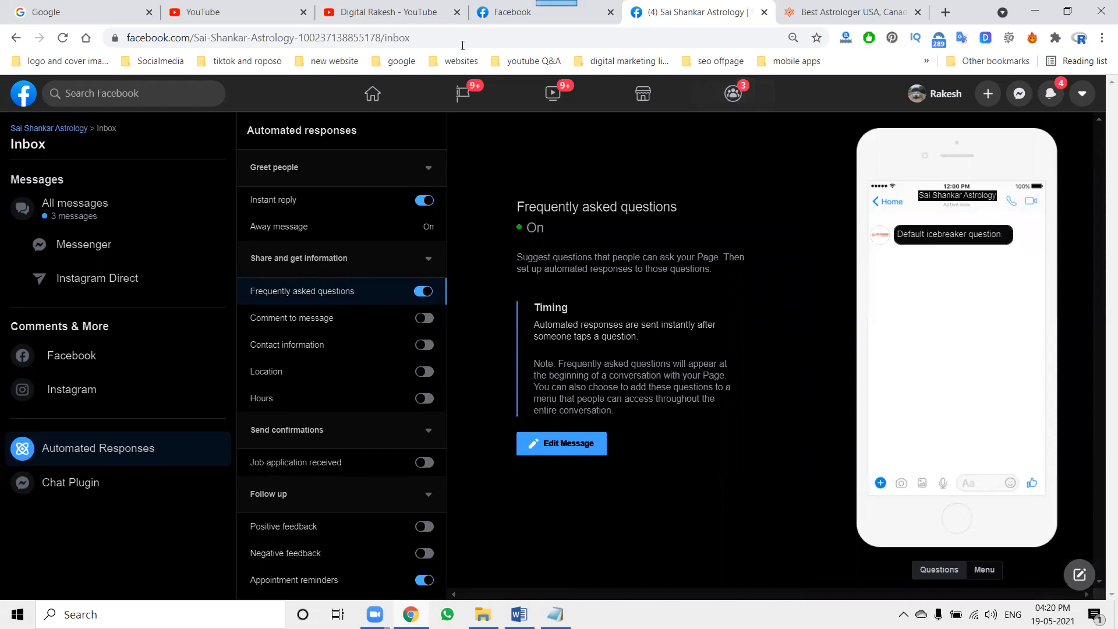
{"action": "mouse_move", "coordinate": [49, 128]}
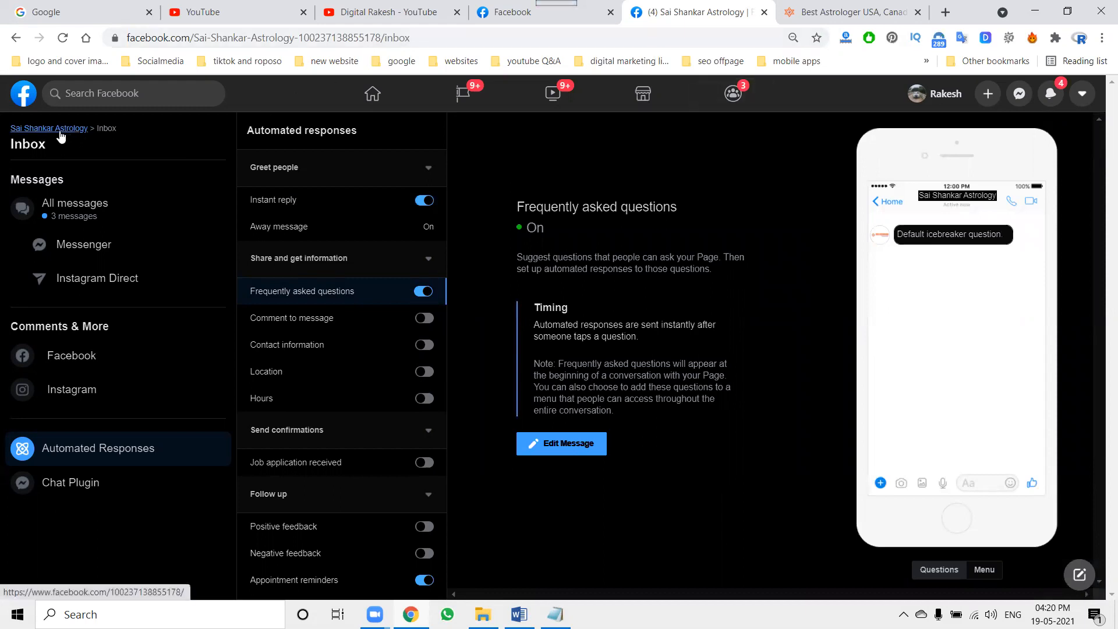
{"action": "left_click", "coordinate": [48, 128]}
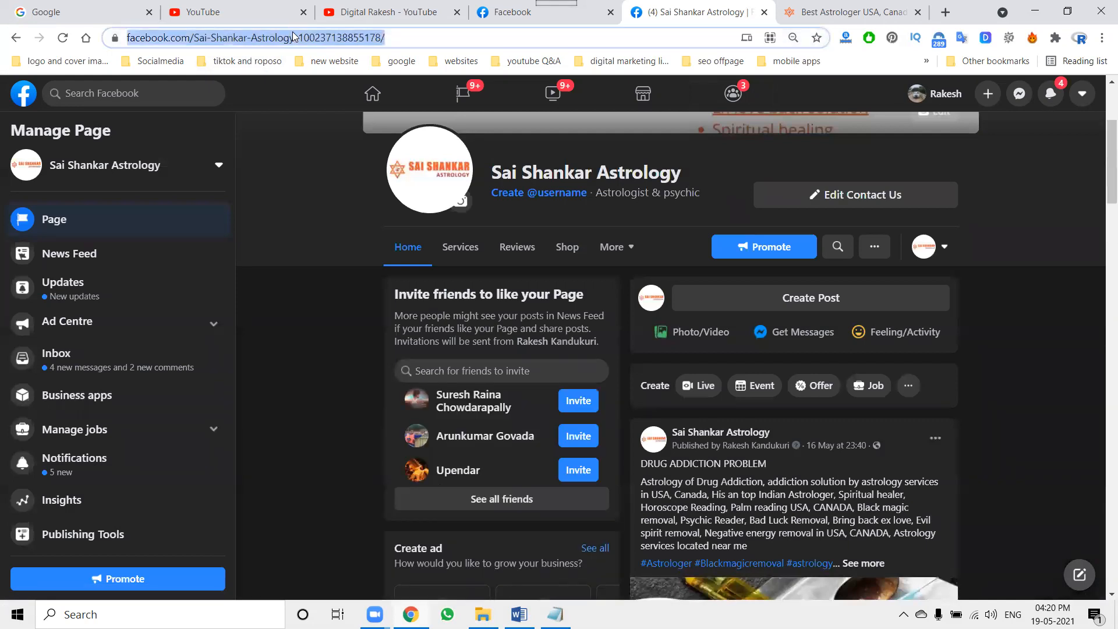
{"action": "mouse_move", "coordinate": [13, 613]}
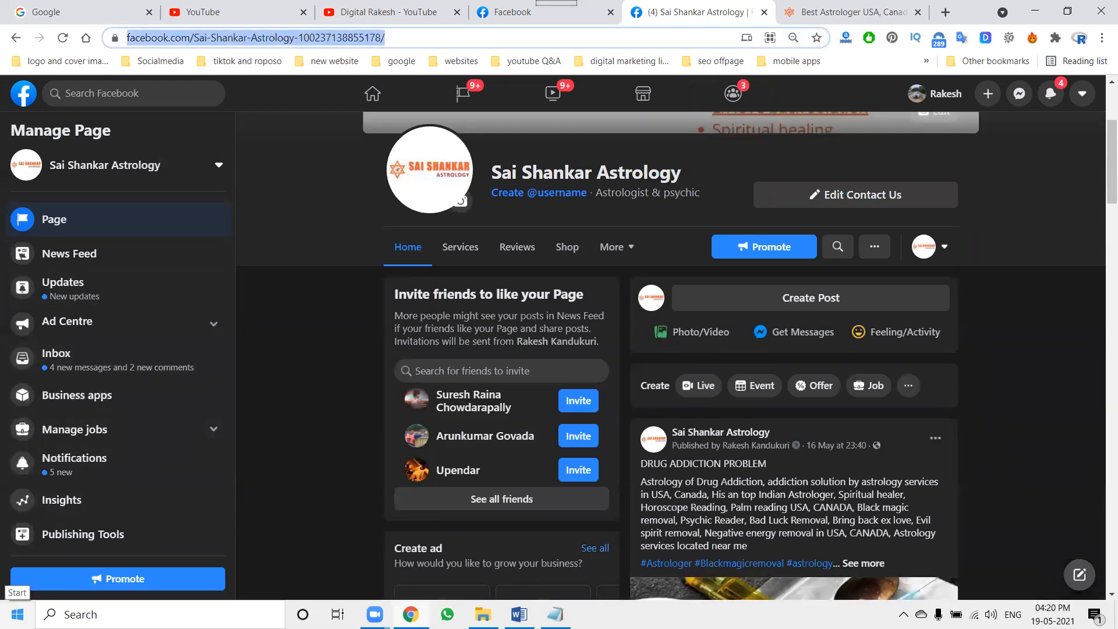
{"action": "left_click", "coordinate": [158, 613]}
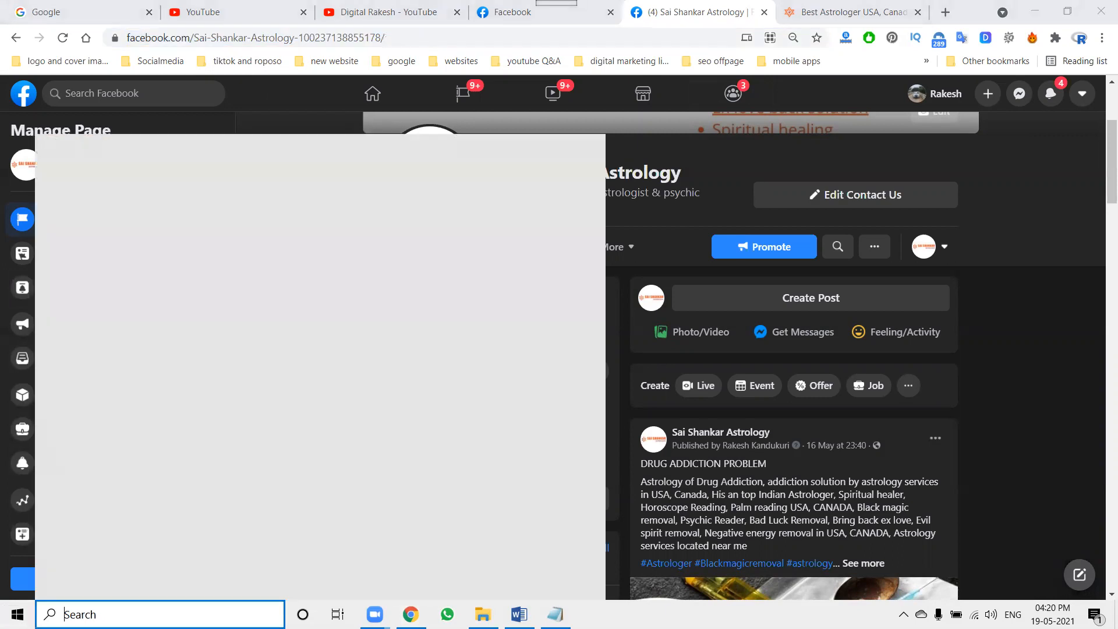
{"action": "type", "text": "mozi"}
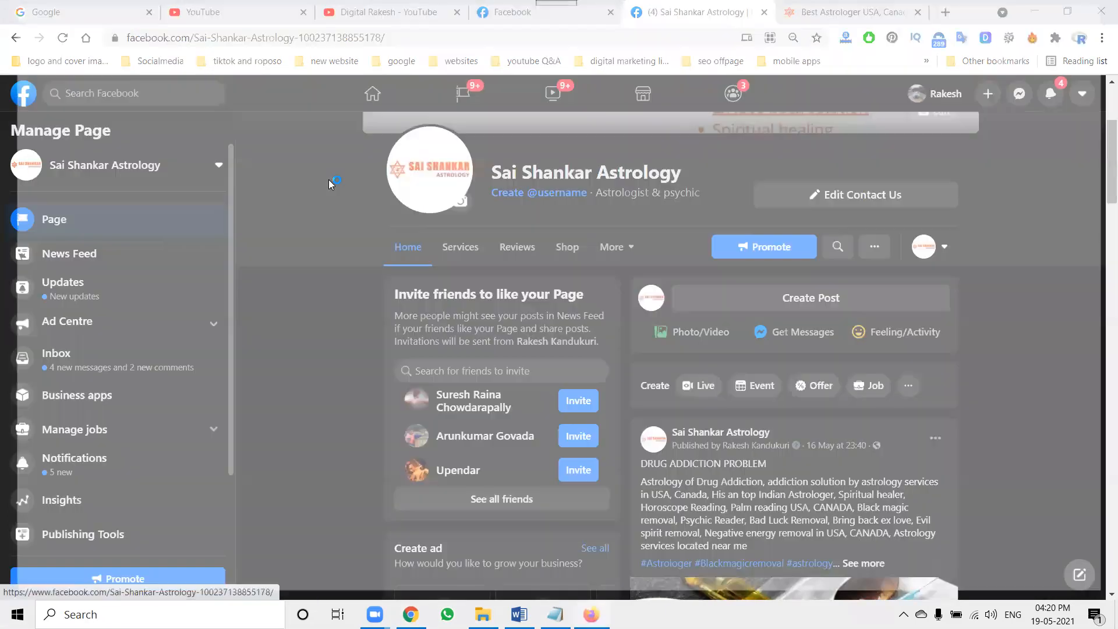
As a visitor in Firefox, ask the page's first FAQ question and receive the automated chat reply
{"action": "left_click", "coordinate": [590, 614]}
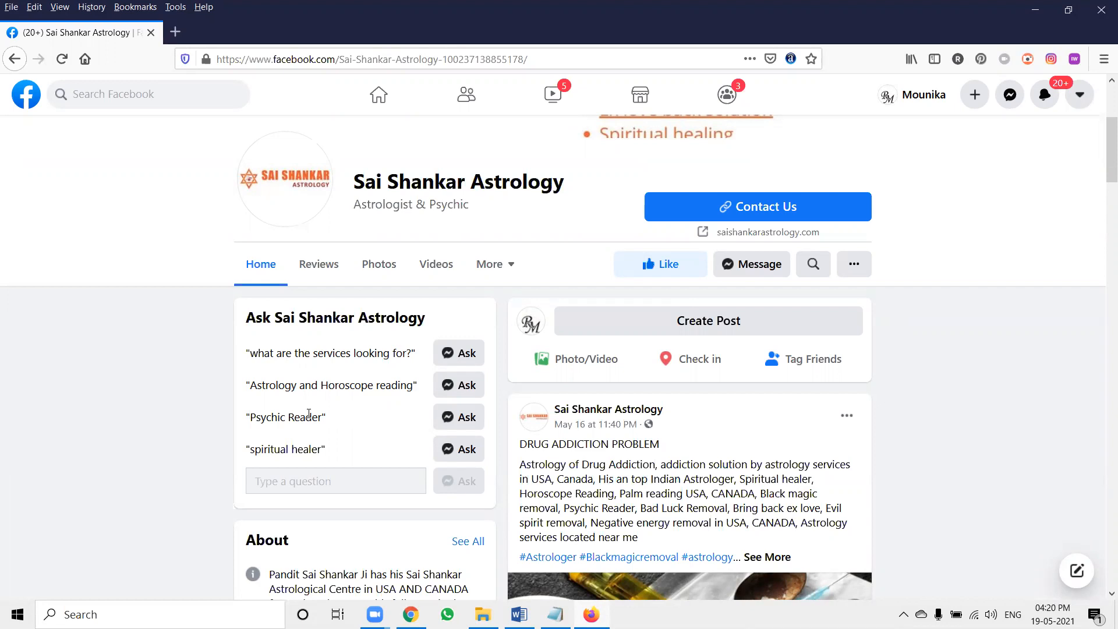
{"action": "left_click", "coordinate": [336, 481]}
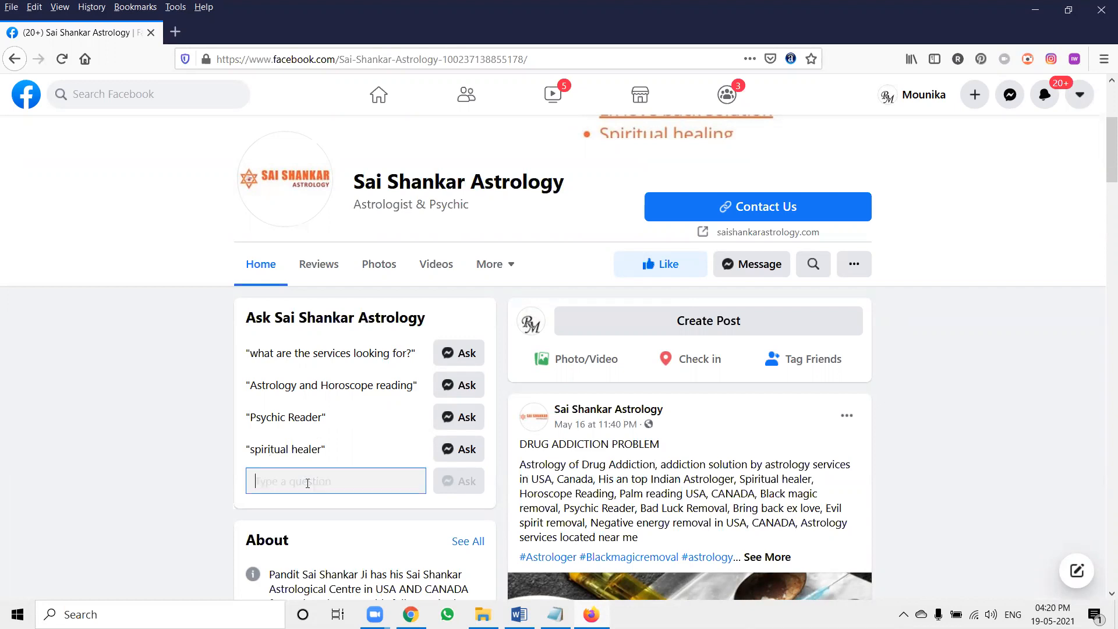
{"action": "mouse_move", "coordinate": [403, 435]}
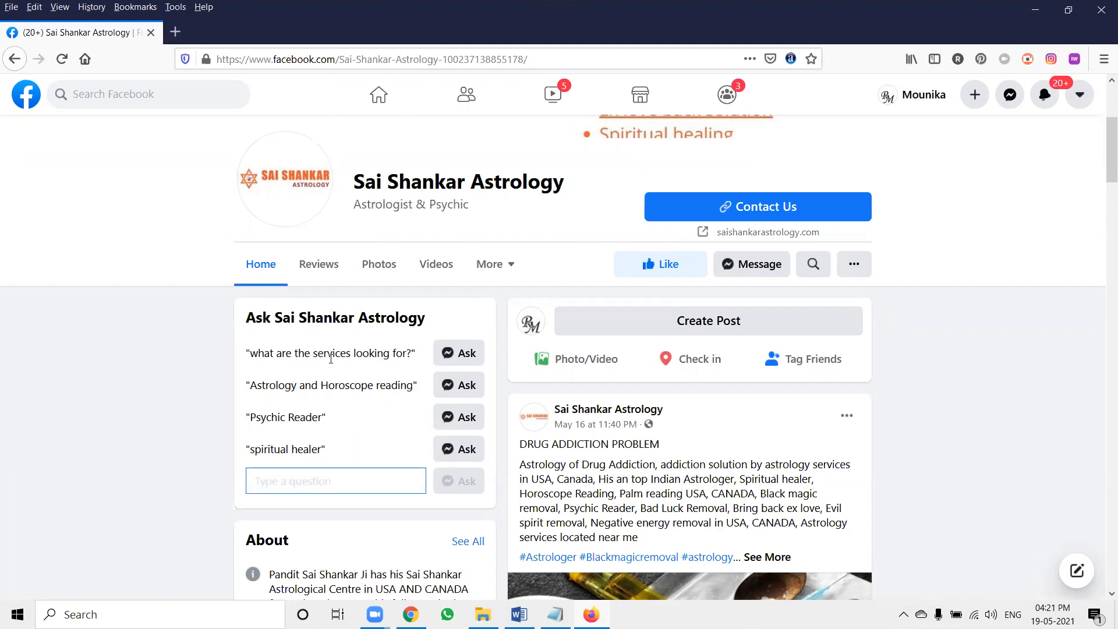
{"action": "left_click", "coordinate": [459, 351]}
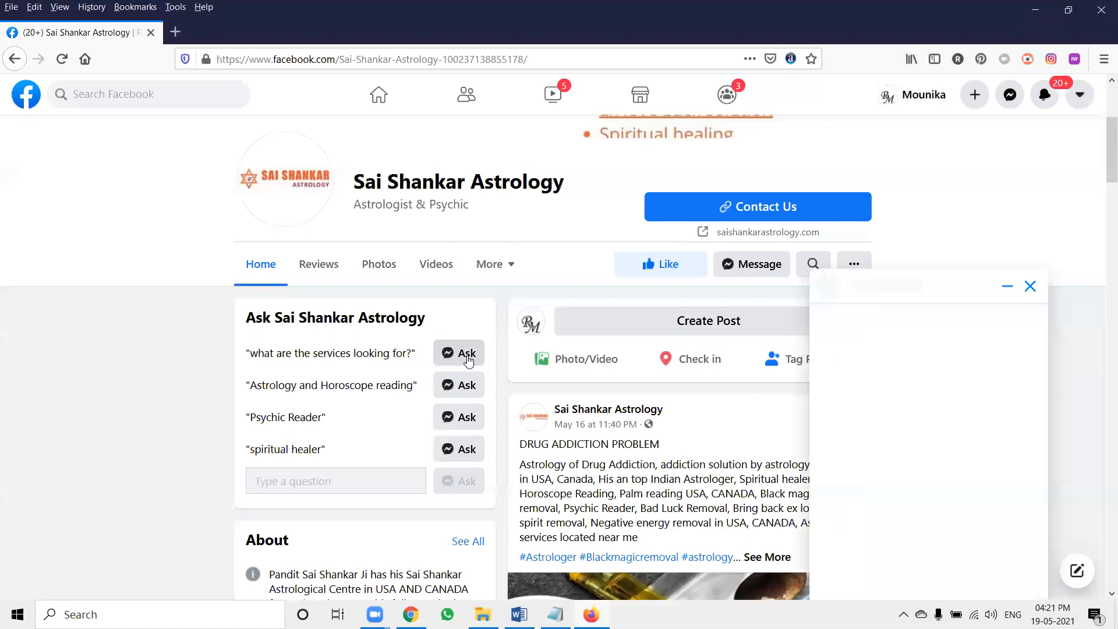
{"action": "left_click", "coordinate": [459, 352]}
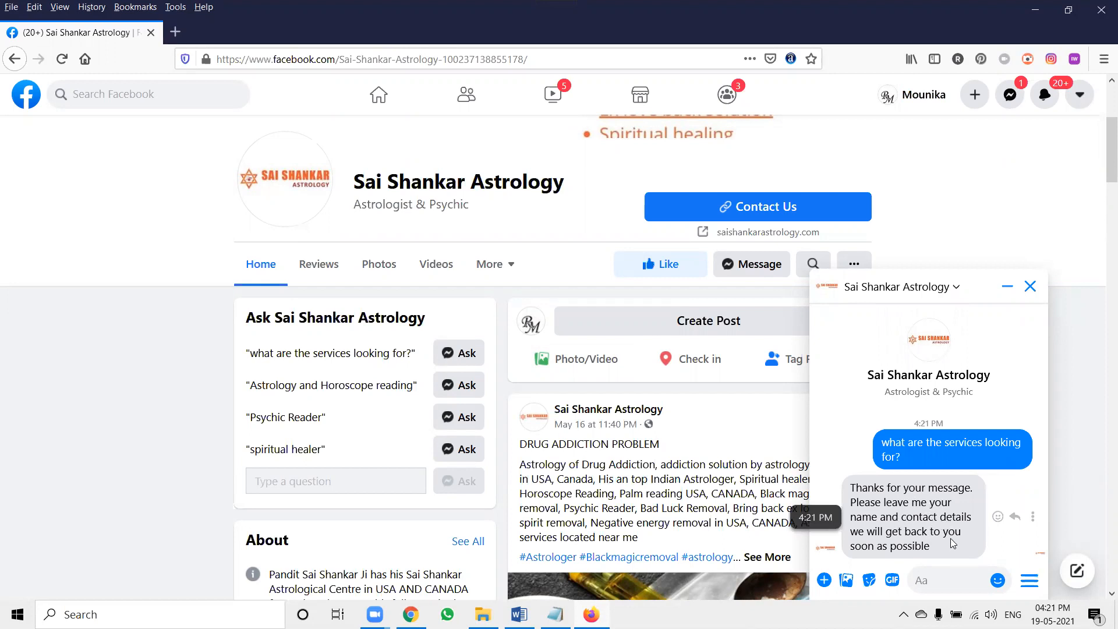
{"action": "left_click", "coordinate": [1029, 286]}
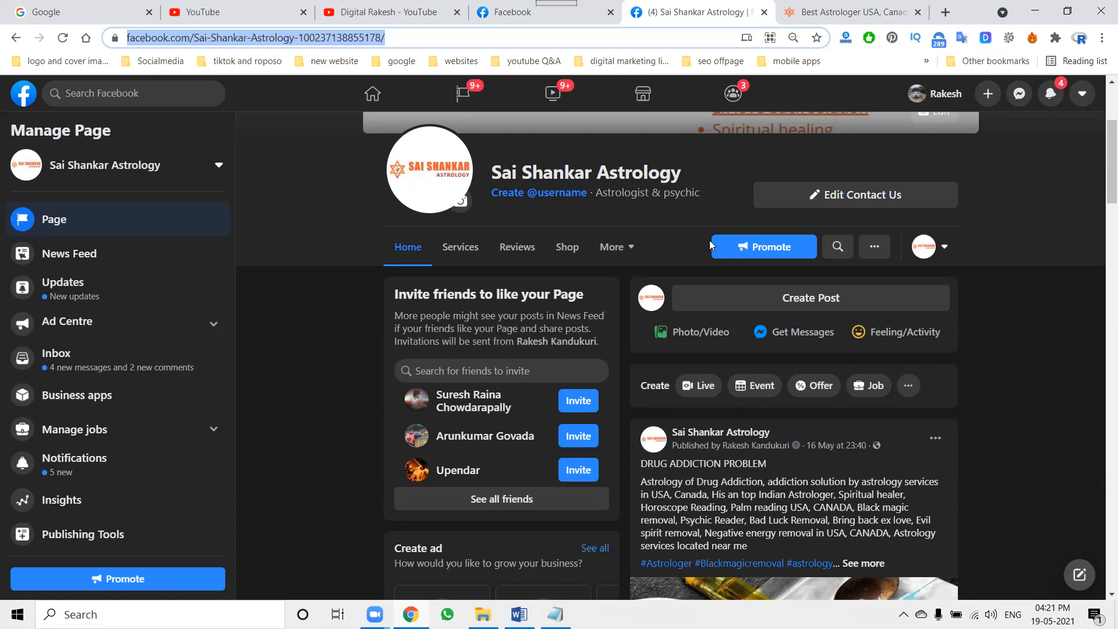
{"action": "mouse_move", "coordinate": [868, 131]}
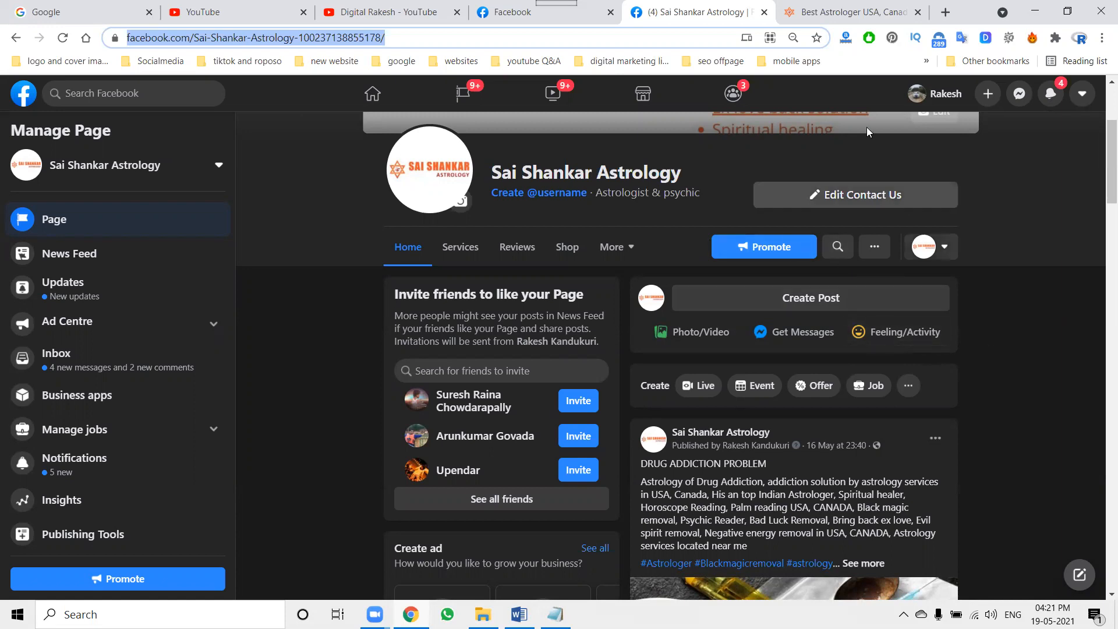
{"action": "mouse_move", "coordinate": [848, 12]}
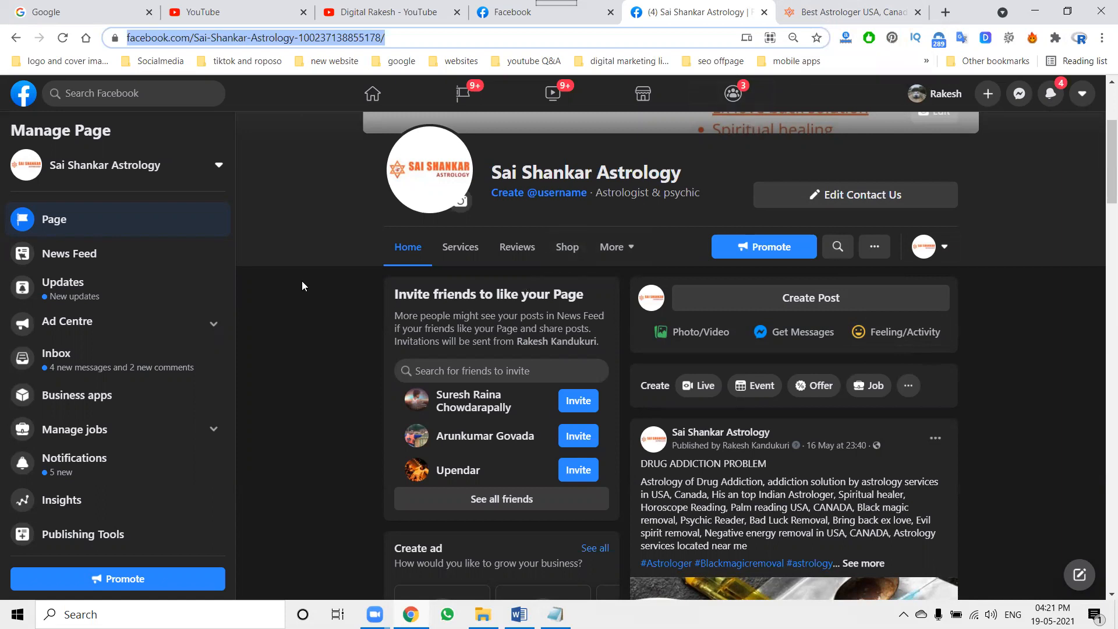
Return to the page Inbox showing the visitor's new FAQ conversation
{"action": "scroll", "scroll_direction": "down", "scroll_amount": 3}
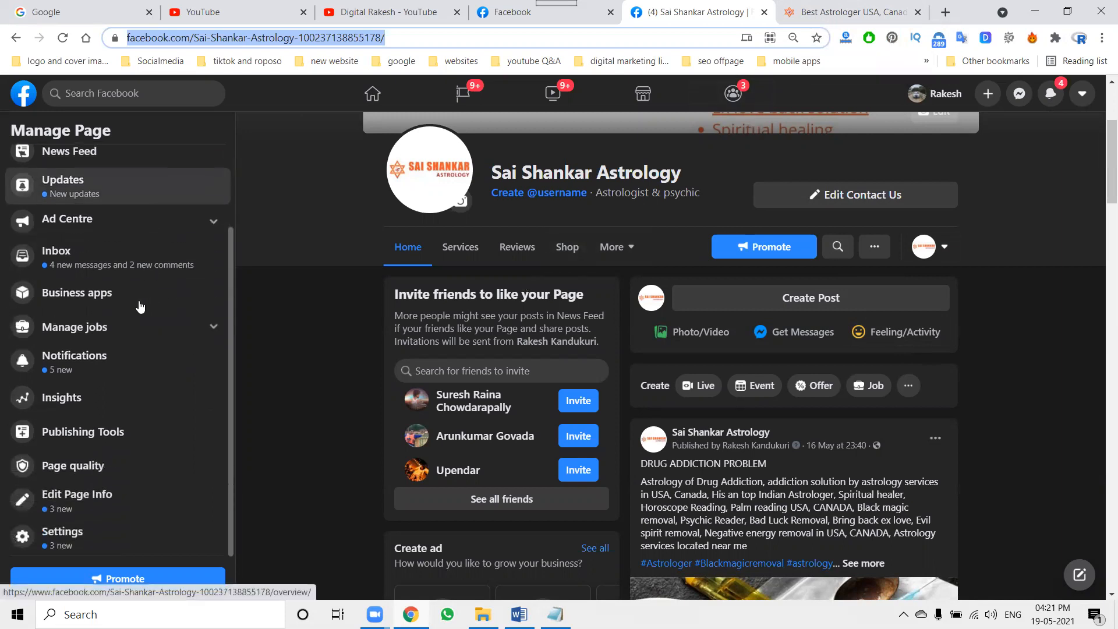
{"action": "left_click", "coordinate": [56, 250]}
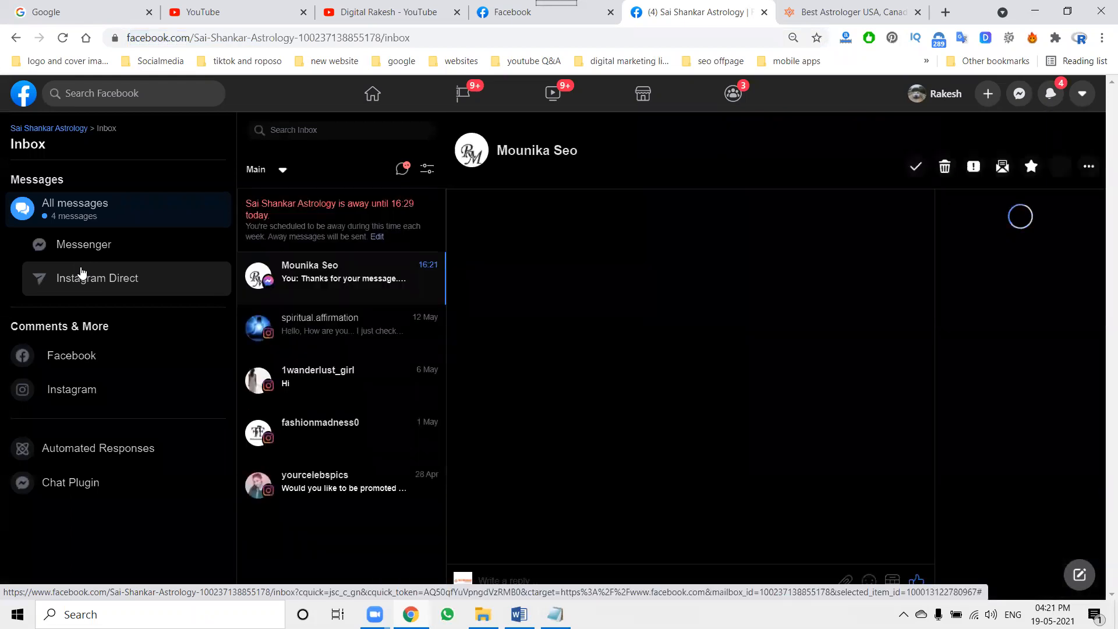
Reopen the FAQ editor and add an image attachment to Question 1's response via Change Image
{"action": "left_click", "coordinate": [98, 447]}
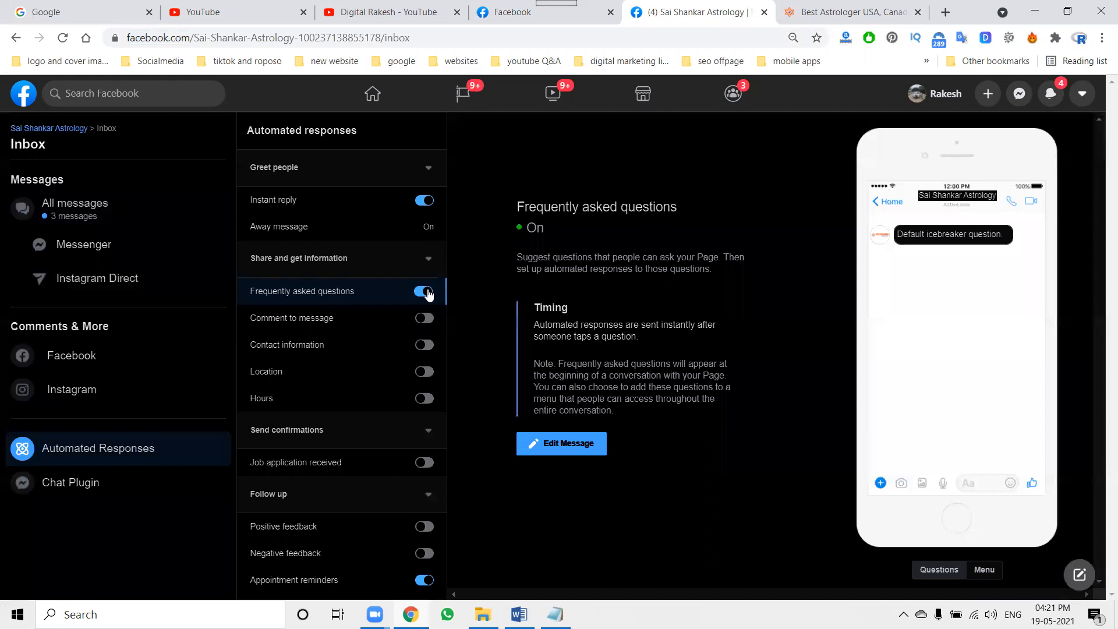
{"action": "left_click", "coordinate": [561, 443]}
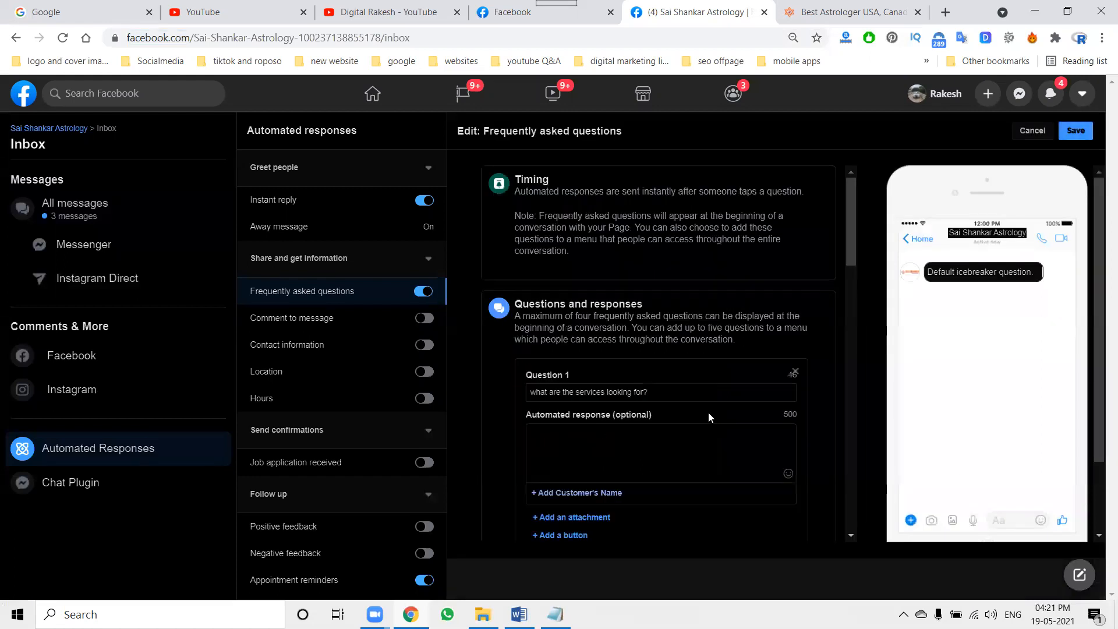
{"action": "scroll", "scroll_direction": "down", "scroll_amount": 3}
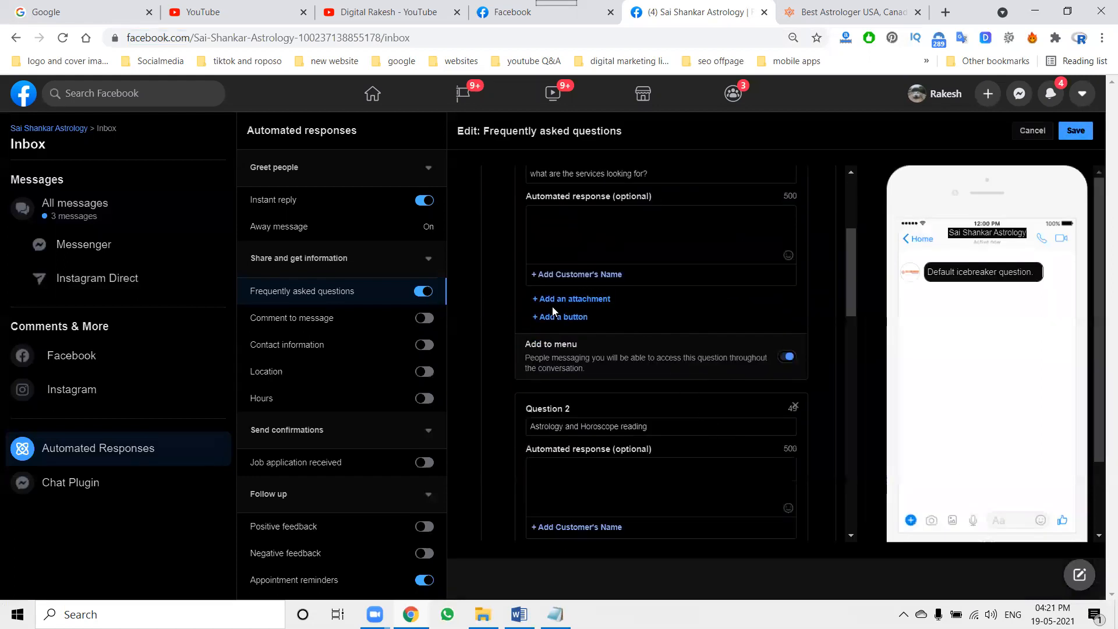
{"action": "left_click", "coordinate": [571, 299]}
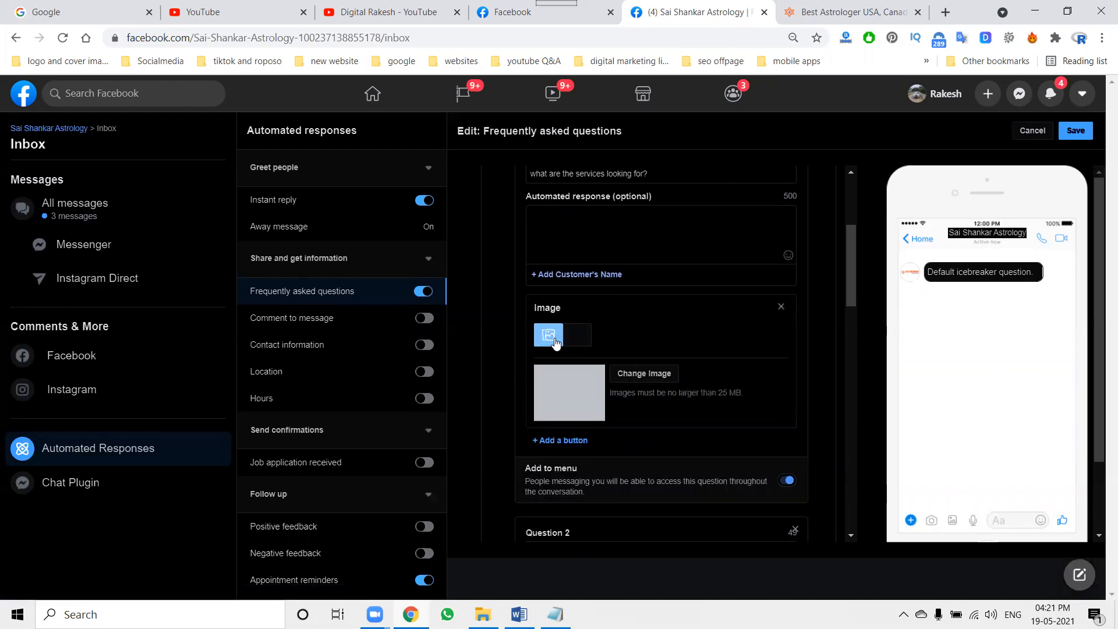
{"action": "mouse_move", "coordinate": [601, 369]}
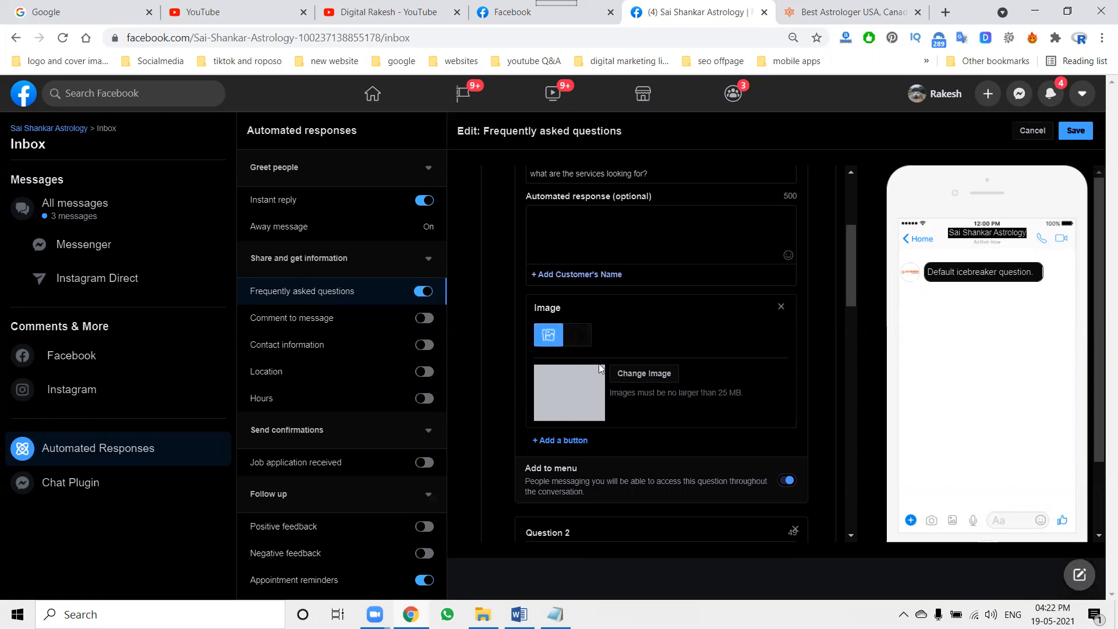
{"action": "left_click", "coordinate": [642, 372]}
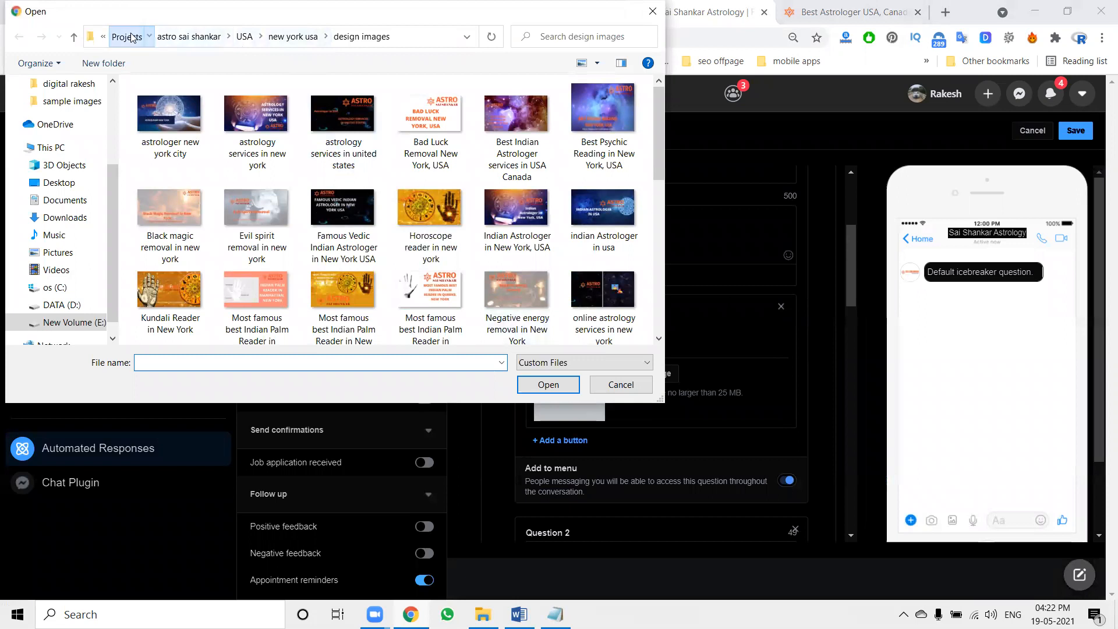
Browse to Projects and the saishankarastrology folder to pick the design image
{"action": "left_click", "coordinate": [127, 36]}
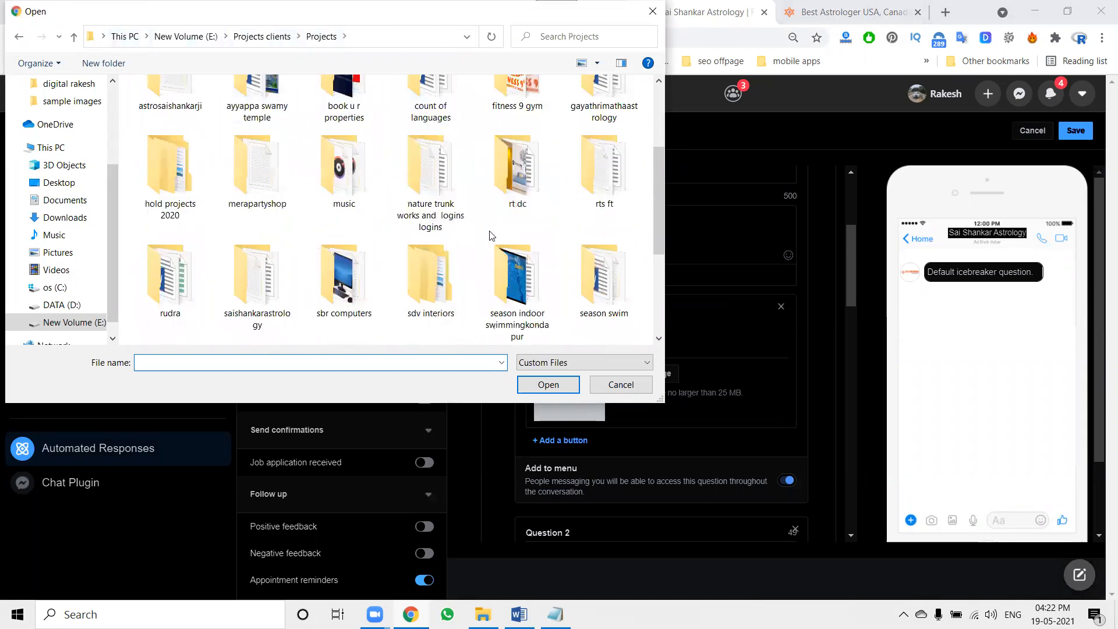
{"action": "double_click", "coordinate": [256, 279]}
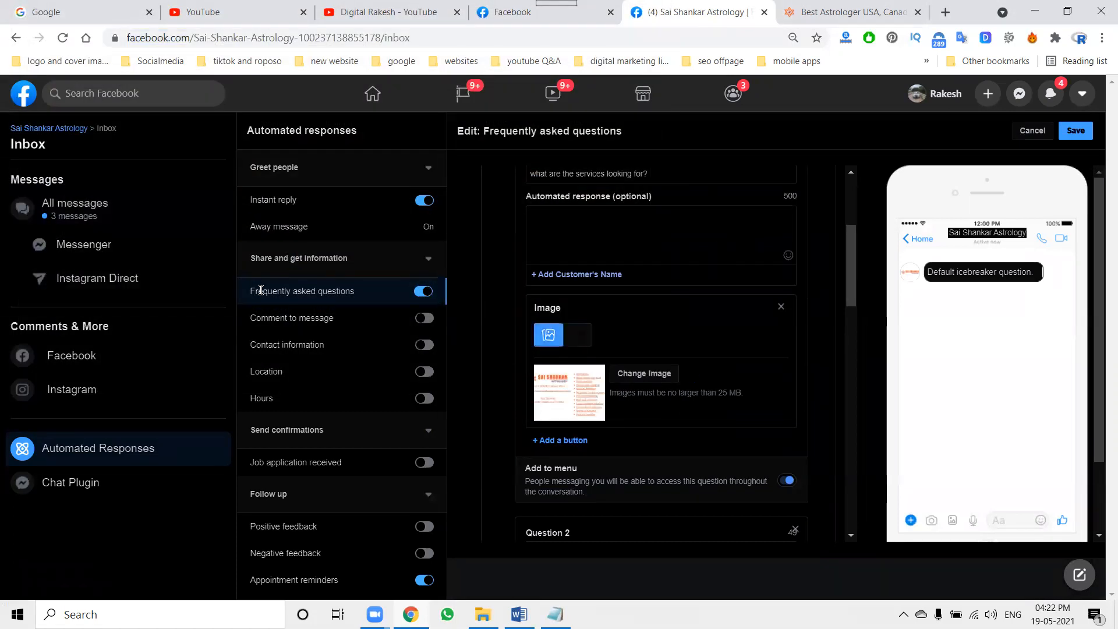
Save the edited FAQ questions with the image attachment and return to the Sai Shankar Astrology Page
{"action": "scroll", "scroll_direction": "down", "scroll_amount": 3}
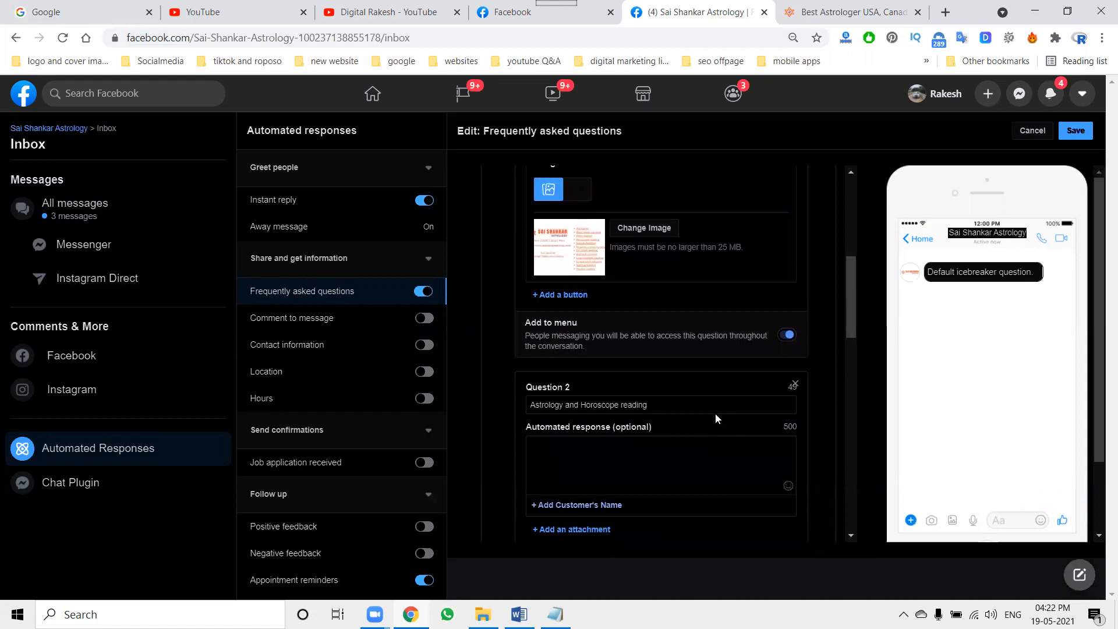
{"action": "scroll", "scroll_direction": "down", "scroll_amount": 3}
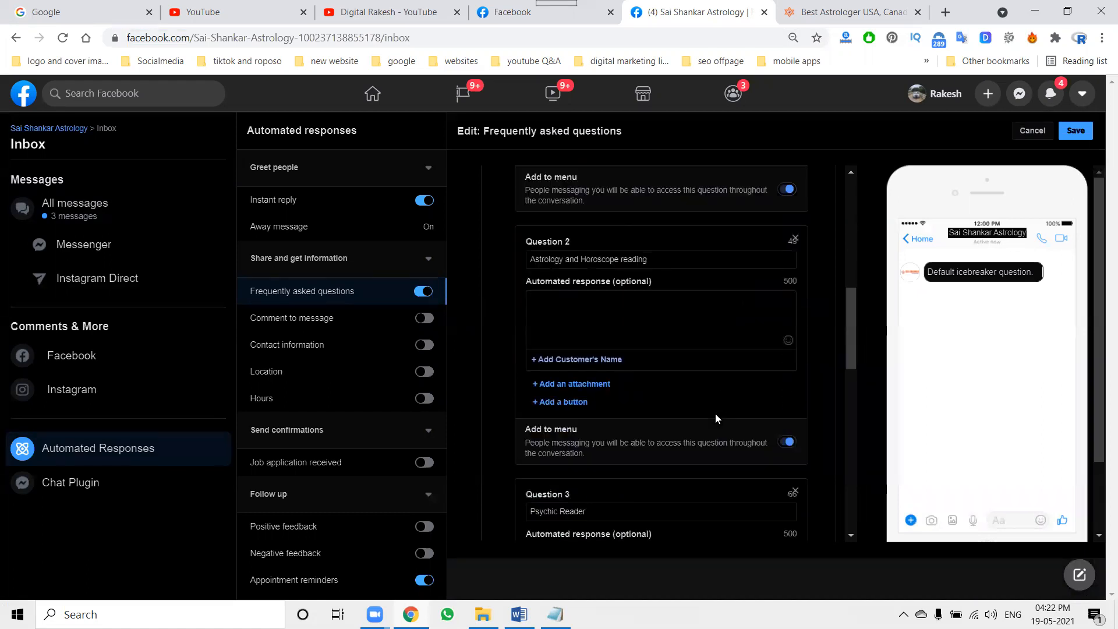
{"action": "left_click", "coordinate": [1075, 130]}
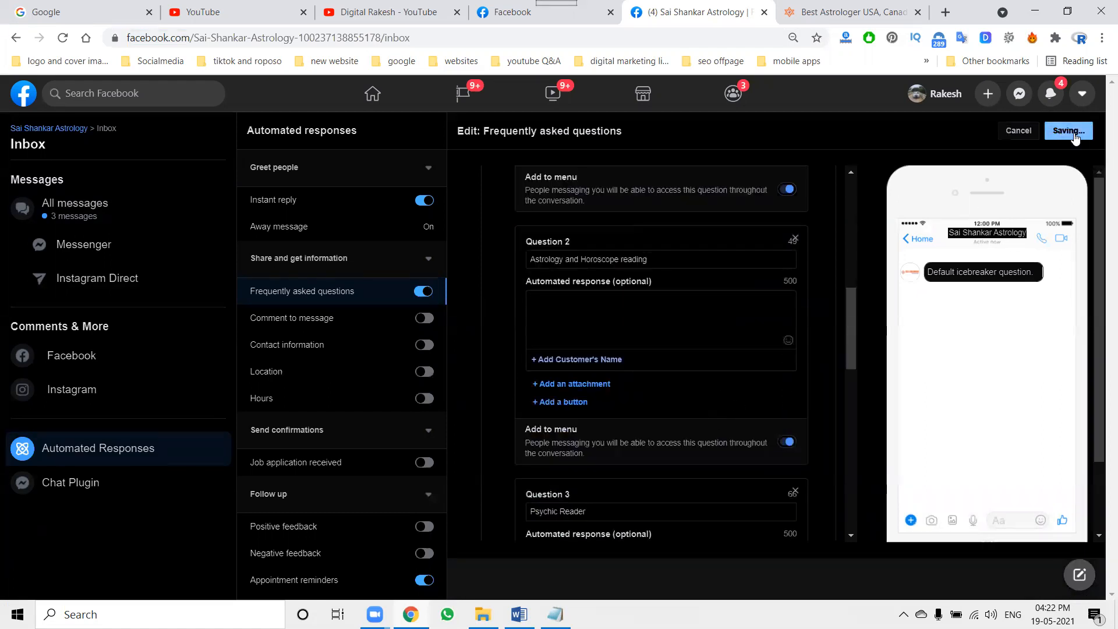
{"action": "left_click", "coordinate": [1068, 130]}
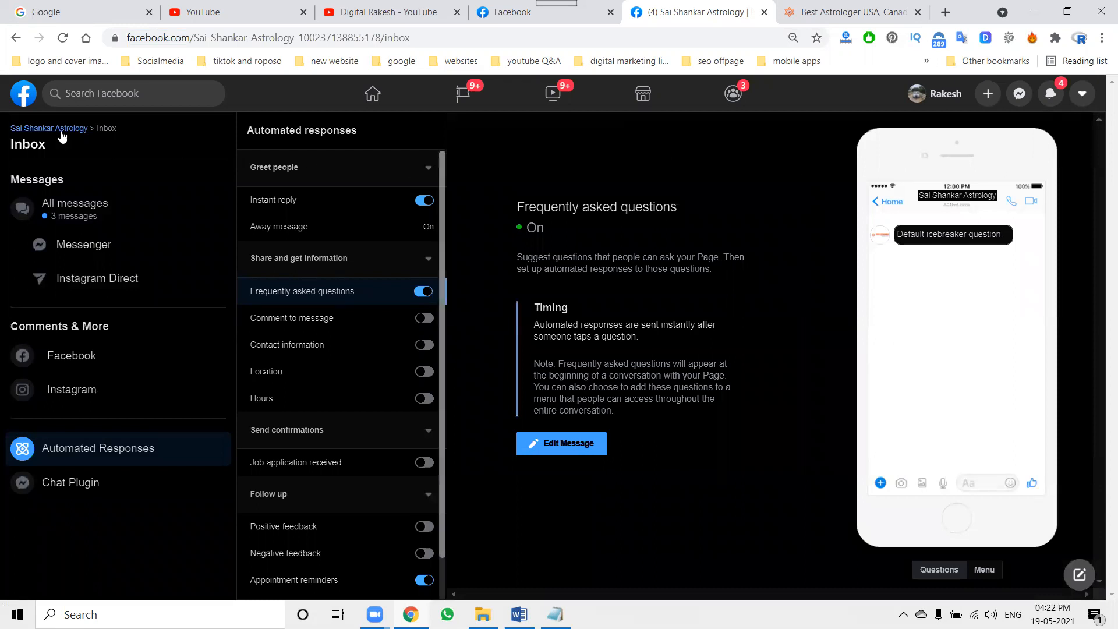
{"action": "mouse_move", "coordinate": [49, 128]}
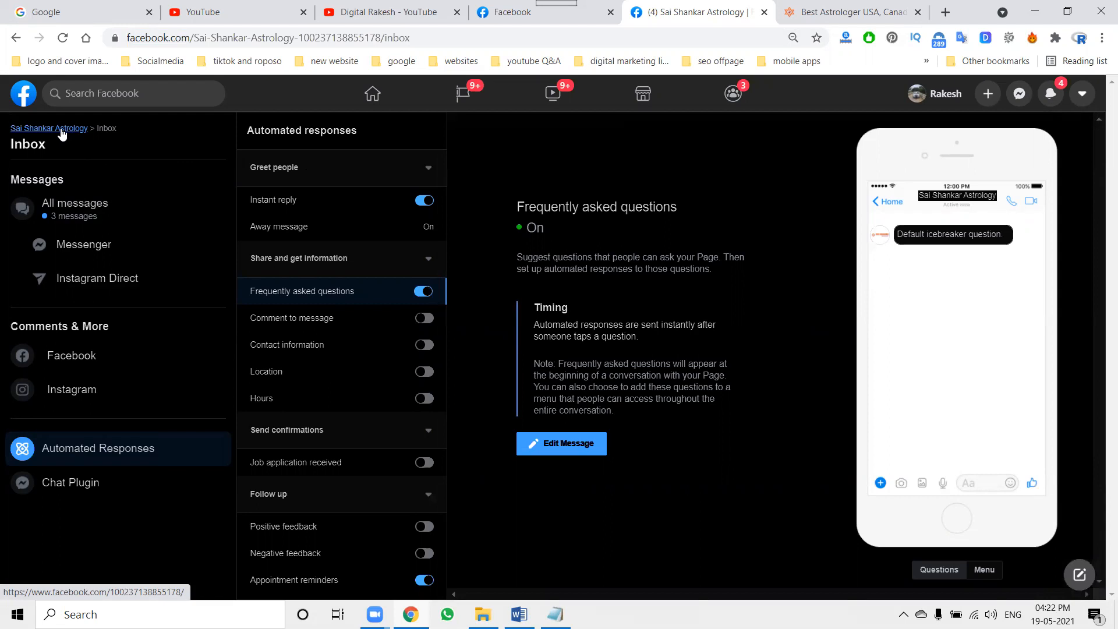
{"action": "left_click", "coordinate": [49, 129]}
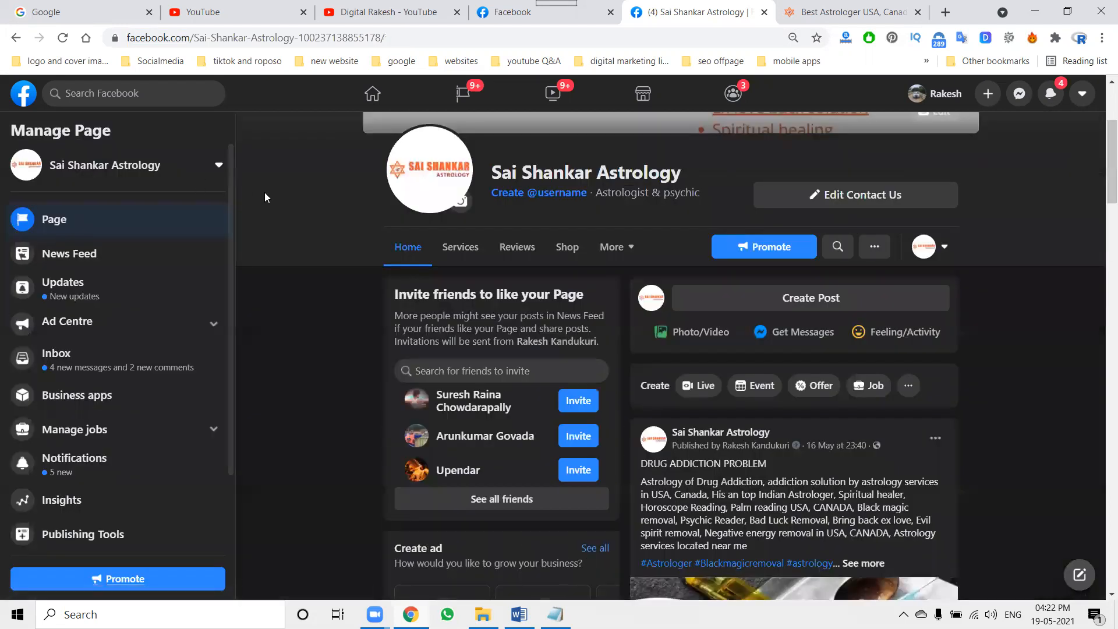
{"action": "mouse_move", "coordinate": [357, 244]}
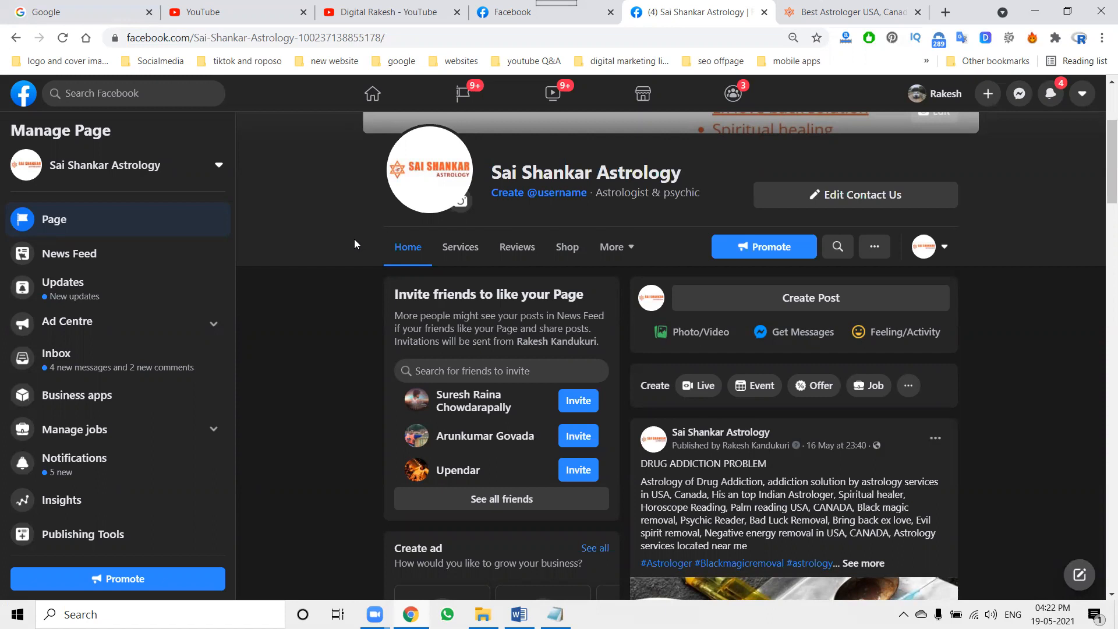
View the Digital Rakesh channel videos, then start a new tab showing the Rakesh Tech Solutions site
{"action": "left_click", "coordinate": [386, 11]}
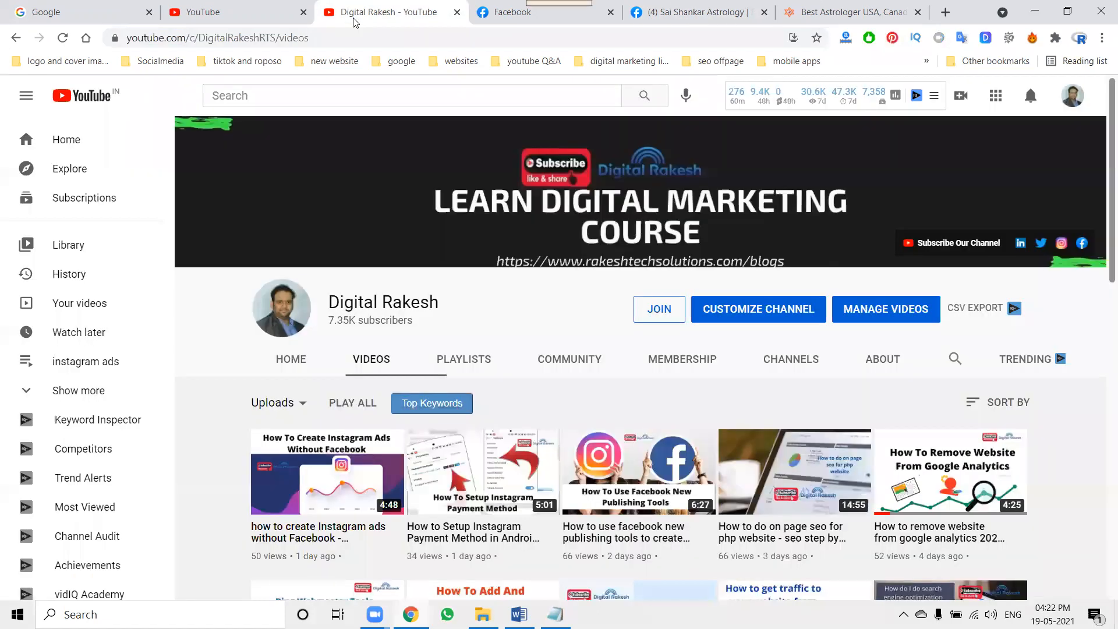
{"action": "mouse_move", "coordinate": [429, 268]}
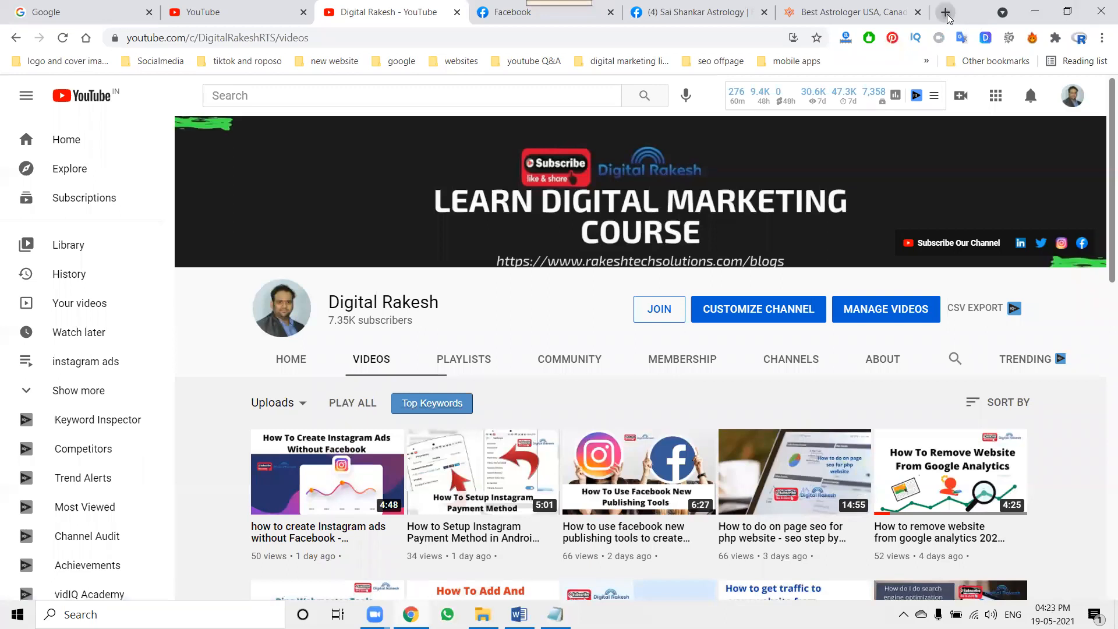
{"action": "left_click", "coordinate": [946, 12]}
{"action": "type", "text": "rakeshtechsolutions.com"}
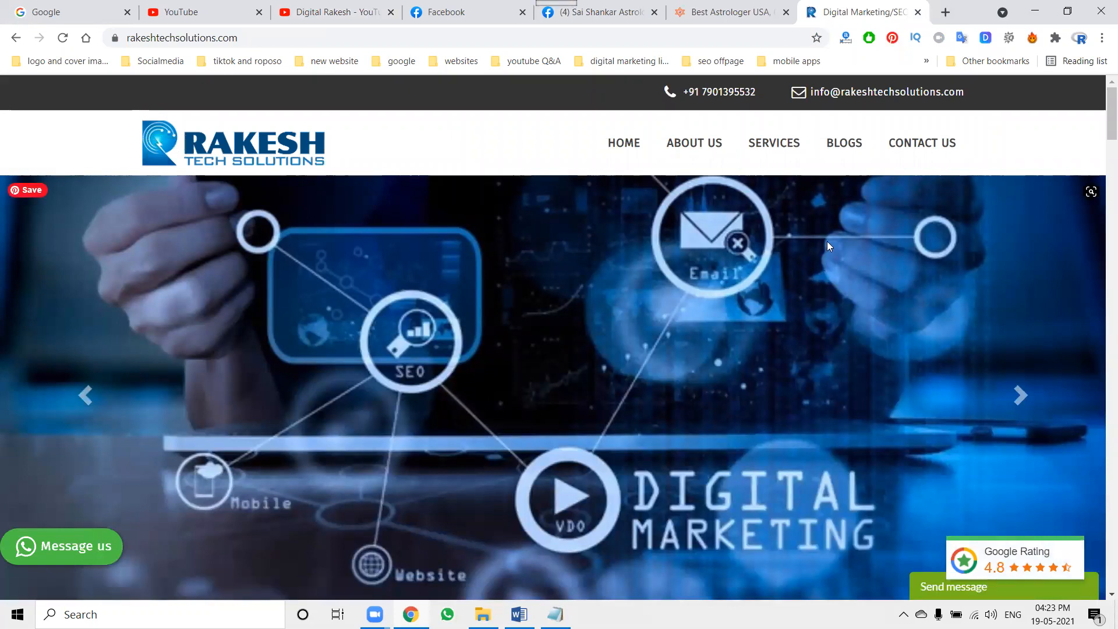
{"action": "mouse_move", "coordinate": [823, 258]}
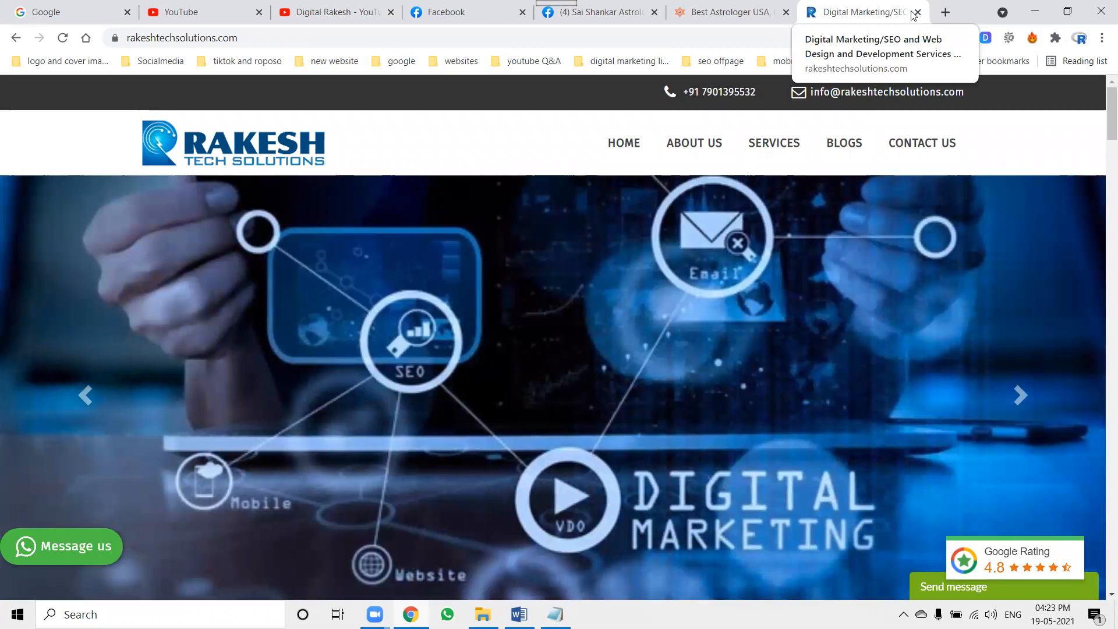
{"action": "mouse_move", "coordinate": [335, 11]}
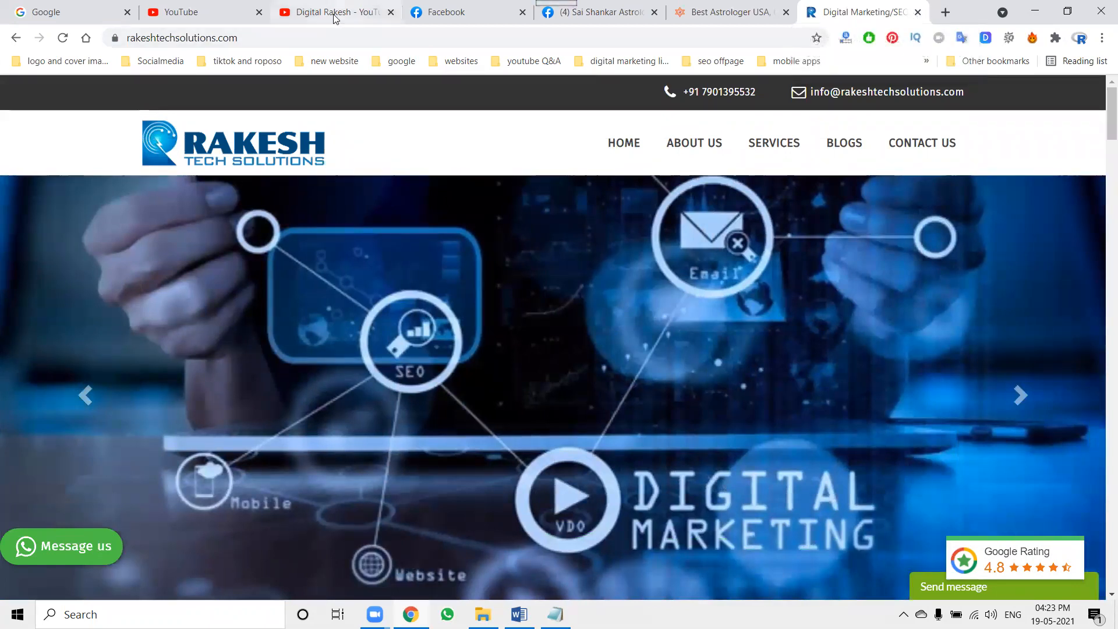
Return to the Digital Rakesh YouTube channel's videos from the Rakesh Tech Solutions site
{"action": "left_click", "coordinate": [335, 12]}
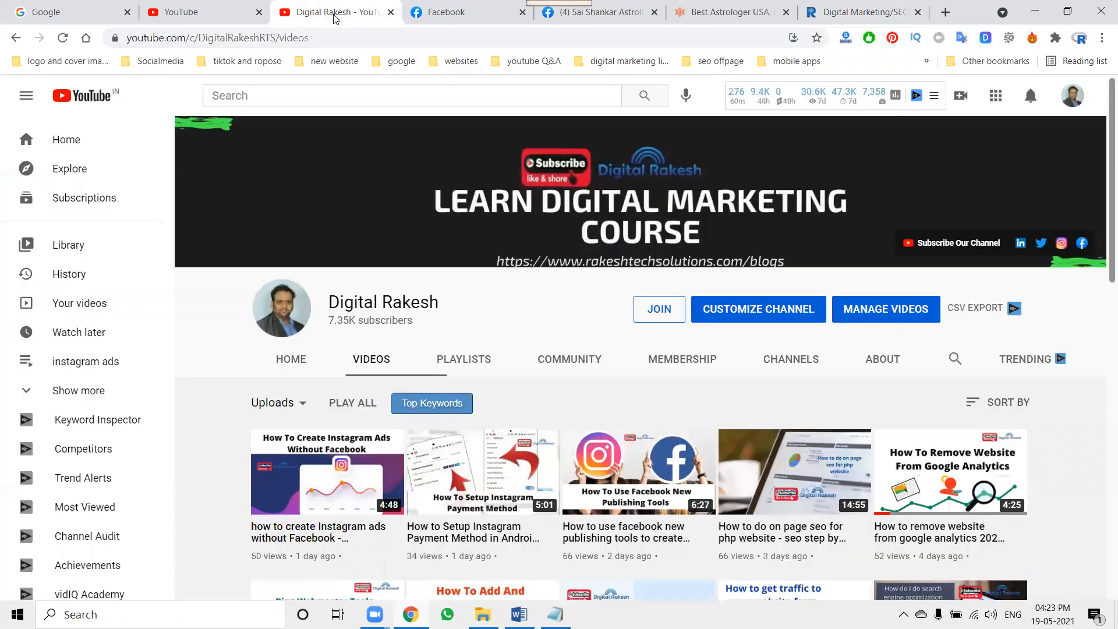